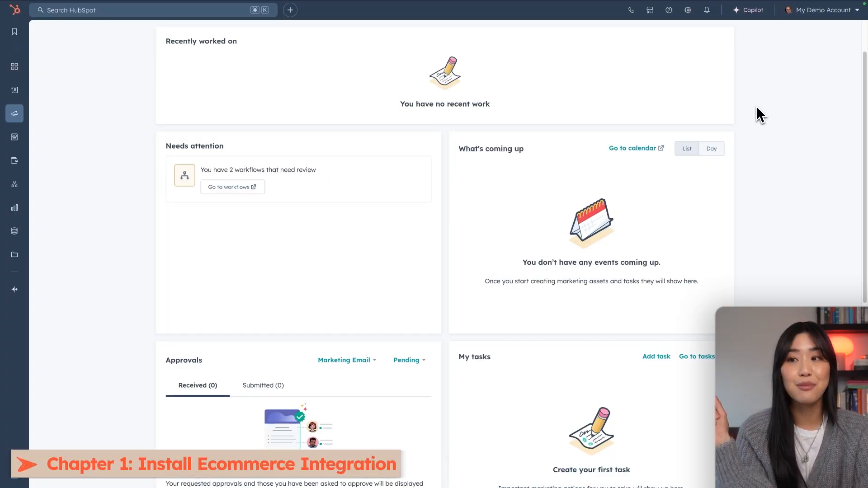
- Find Shopify in the App Marketplace and install the Shopify data sync integration
{"action": "left_click", "coordinate": [649, 10]}
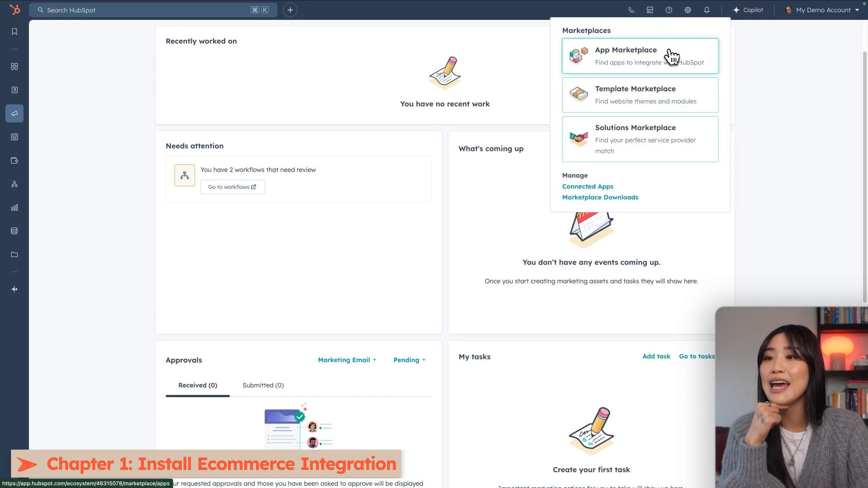
{"action": "left_click", "coordinate": [626, 55]}
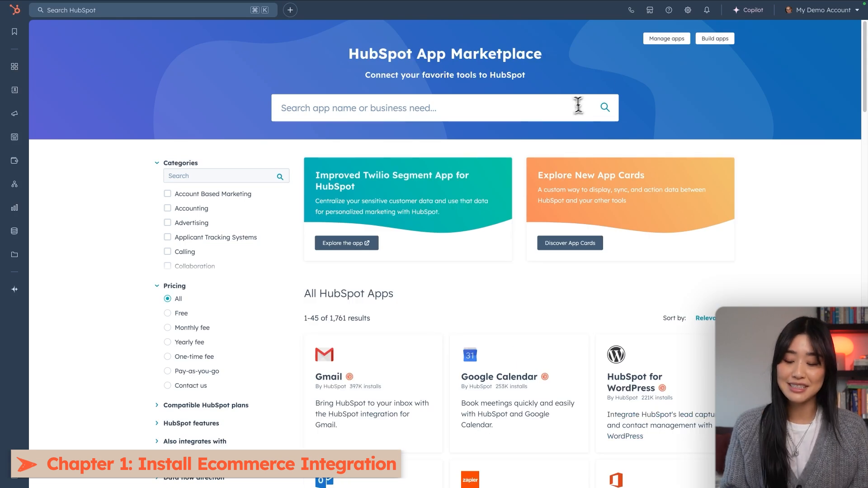
{"action": "type", "text": "shopify"}
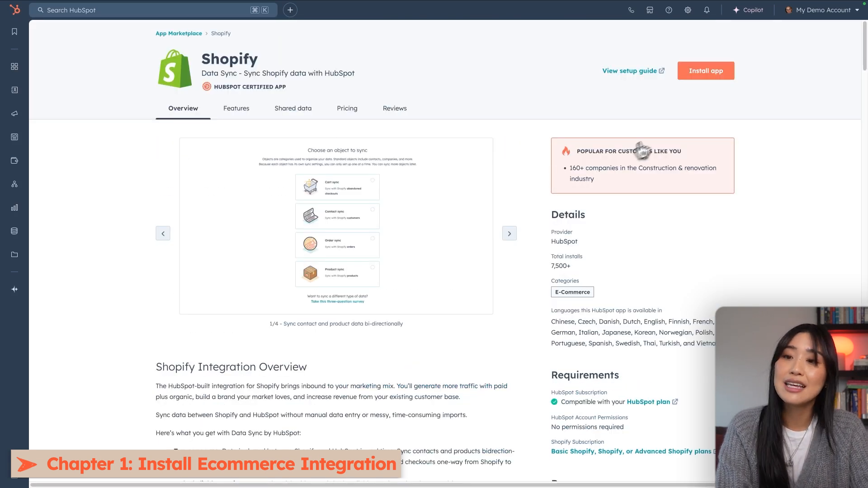
{"action": "left_click", "coordinate": [705, 70]}
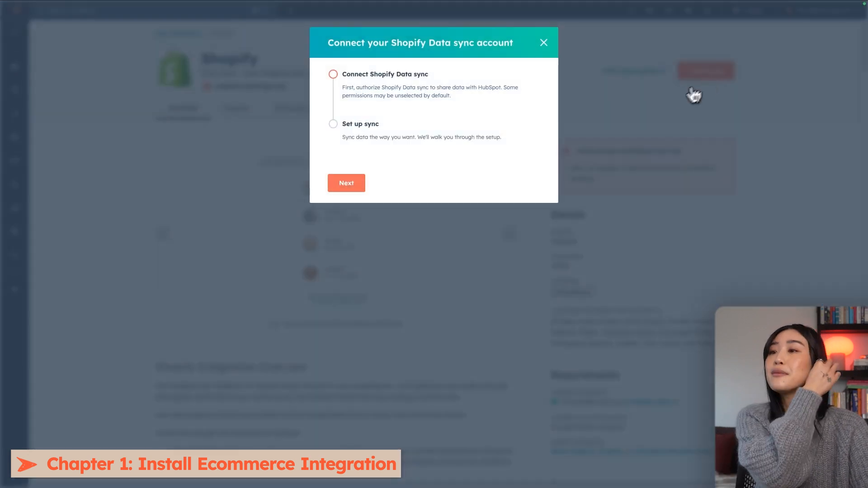
{"action": "mouse_move", "coordinate": [421, 182]}
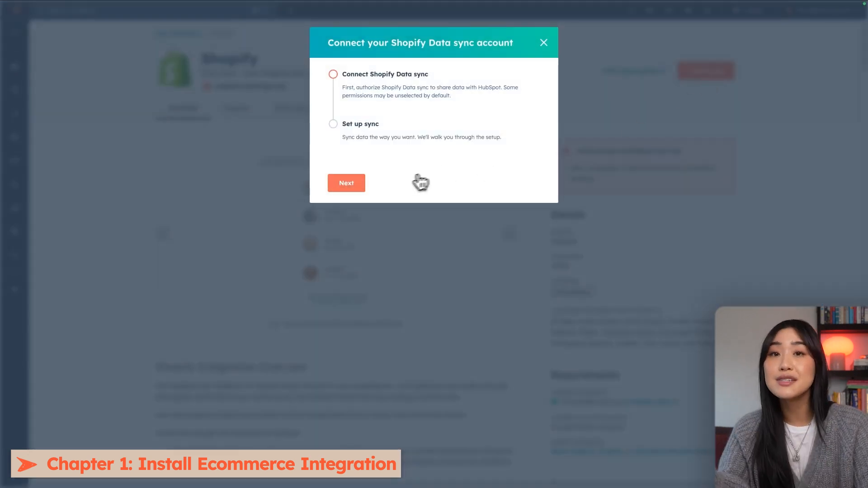
{"action": "left_click", "coordinate": [346, 183]}
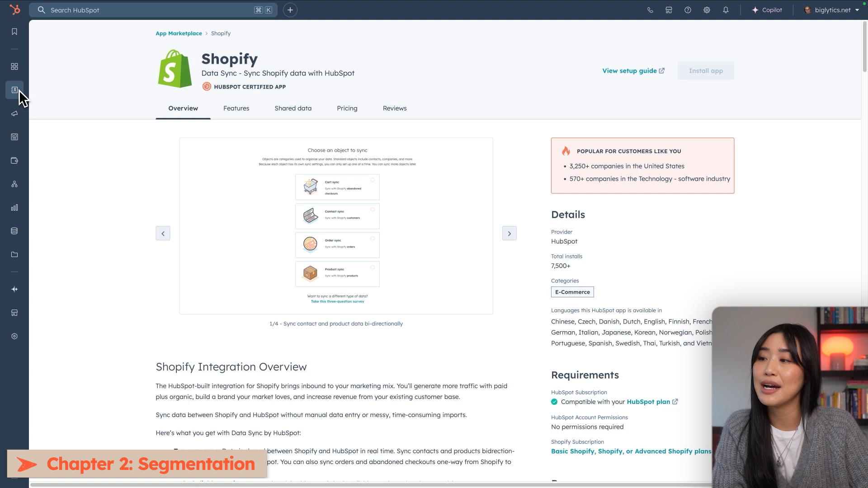
- Start creating a new list from the CRM Lists page
{"action": "left_click", "coordinate": [14, 90]}
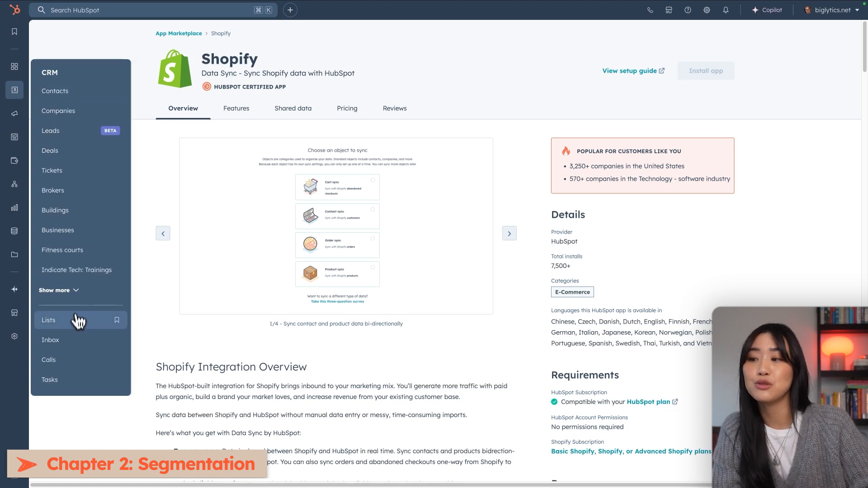
{"action": "left_click", "coordinate": [48, 320]}
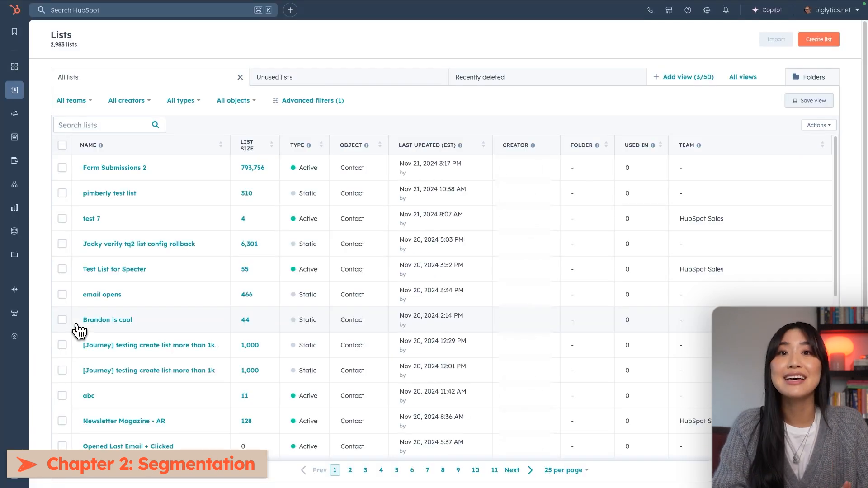
{"action": "mouse_move", "coordinate": [818, 39]}
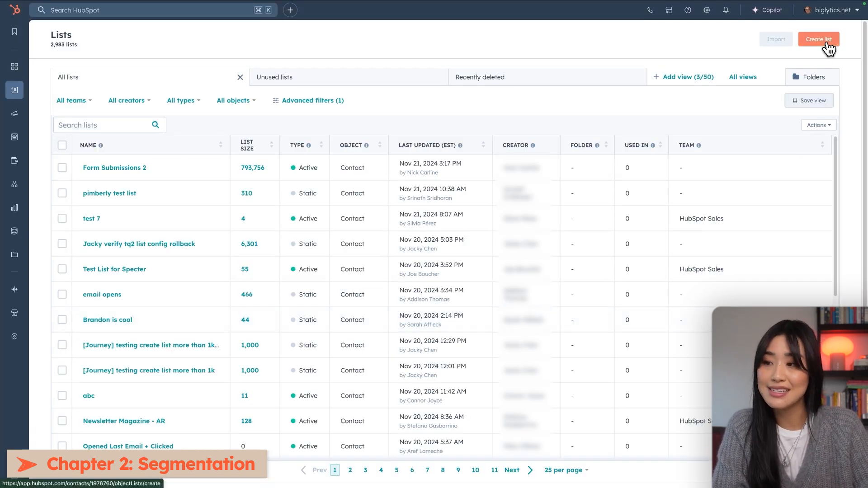
{"action": "left_click", "coordinate": [818, 38]}
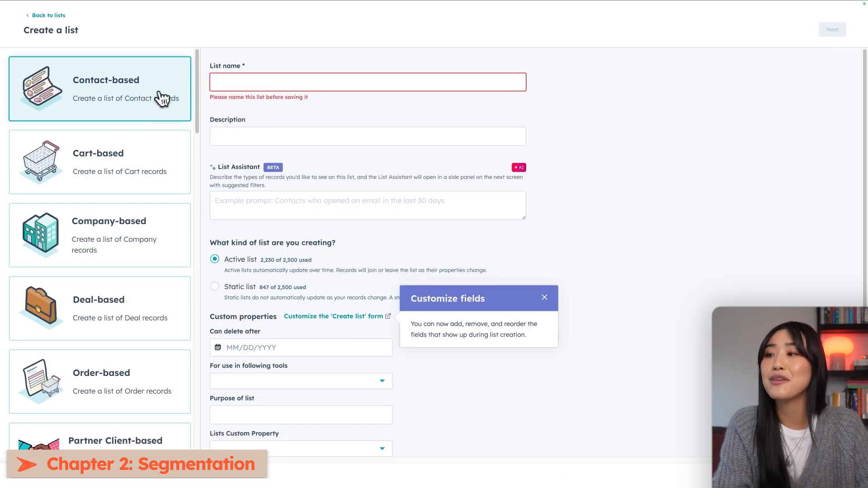
{"action": "mouse_move", "coordinate": [165, 315]}
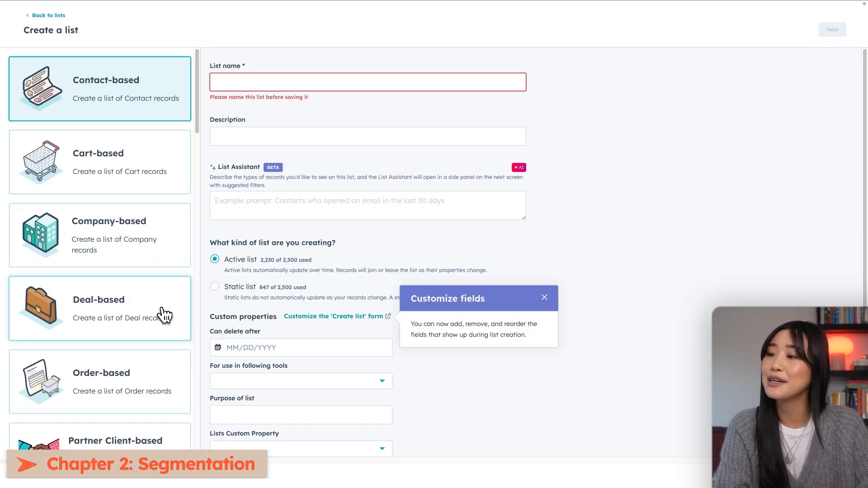
{"action": "mouse_move", "coordinate": [169, 354]}
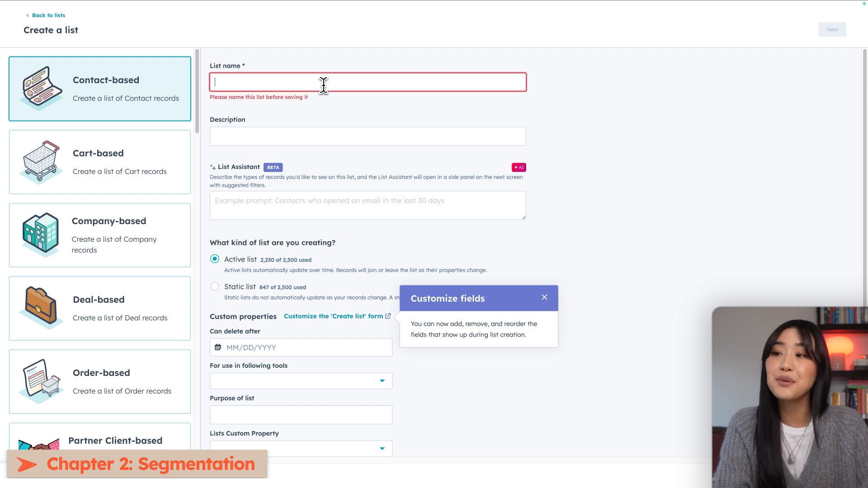
- Name the new contact-based list 'Purchased from Muggles Only Shop'
{"action": "type", "text": "Purcha"}
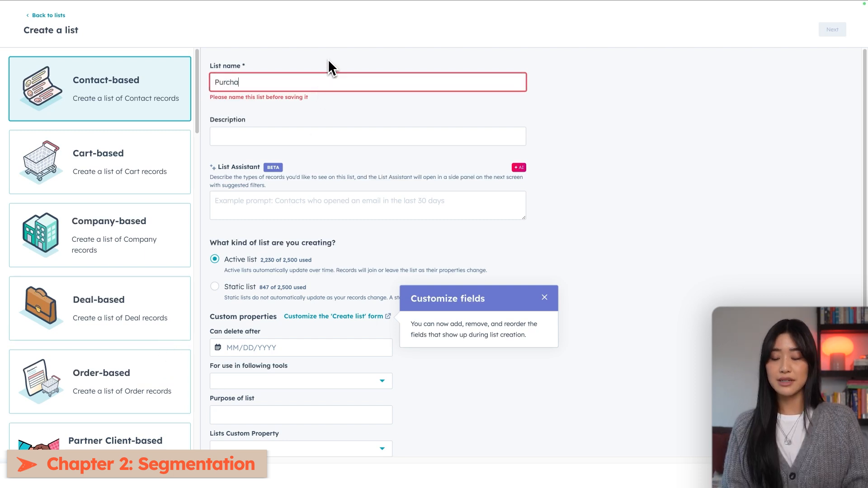
{"action": "type", "text": "sed from Mug"}
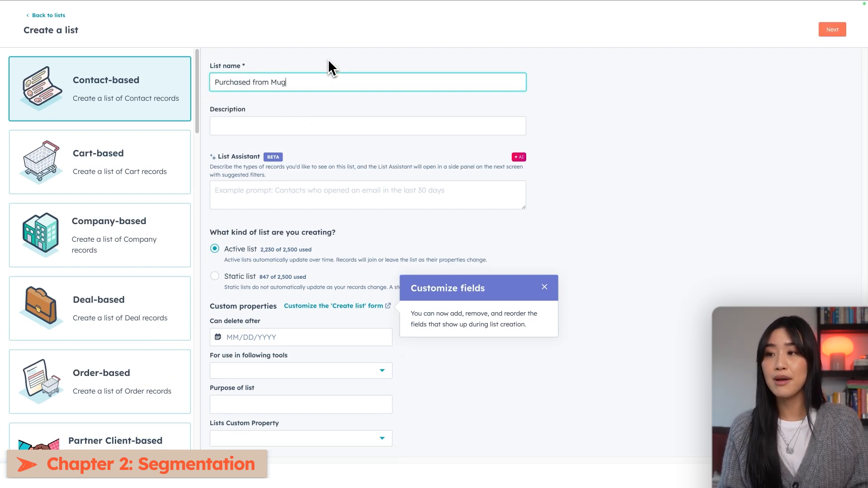
{"action": "type", "text": "gles Only Sho"}
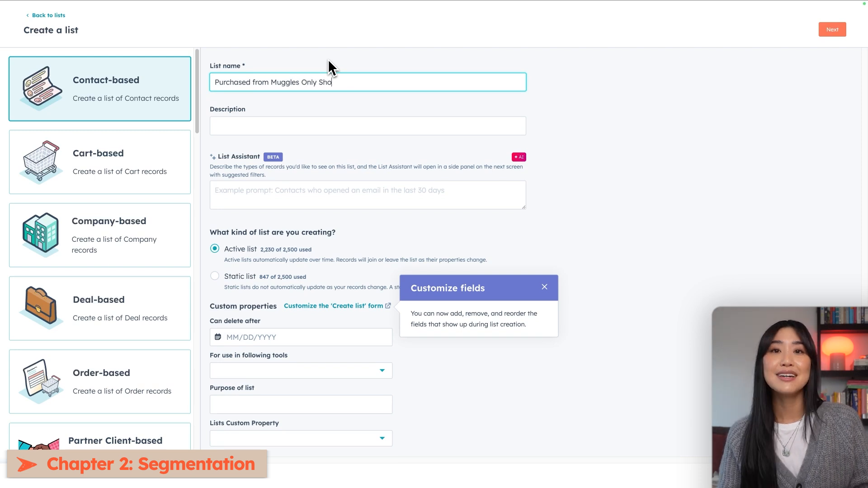
{"action": "type", "text": "p"}
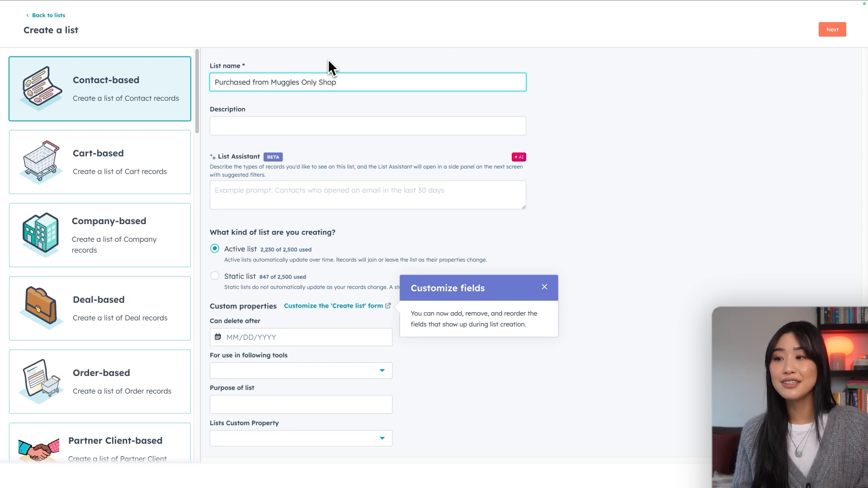
{"action": "mouse_move", "coordinate": [348, 162]}
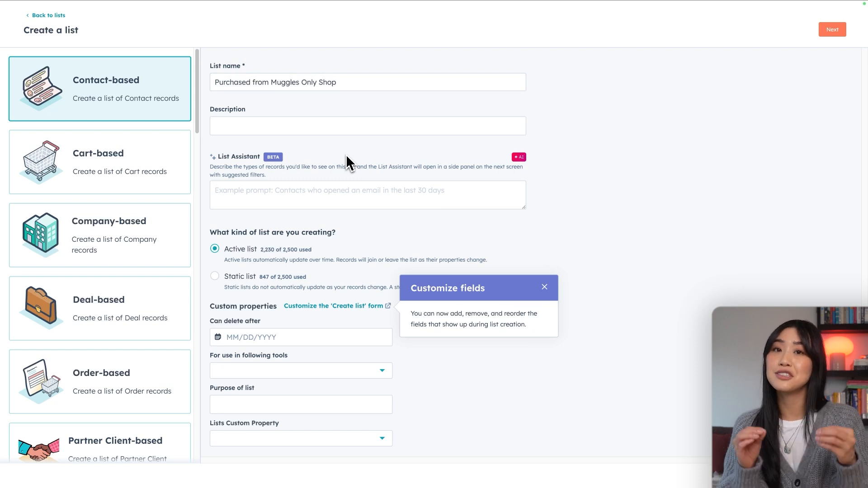
- Enter the List Assistant prompt 'Contacts who purchased in the last 30 days' and keep it an Active list
{"action": "left_click", "coordinate": [367, 196]}
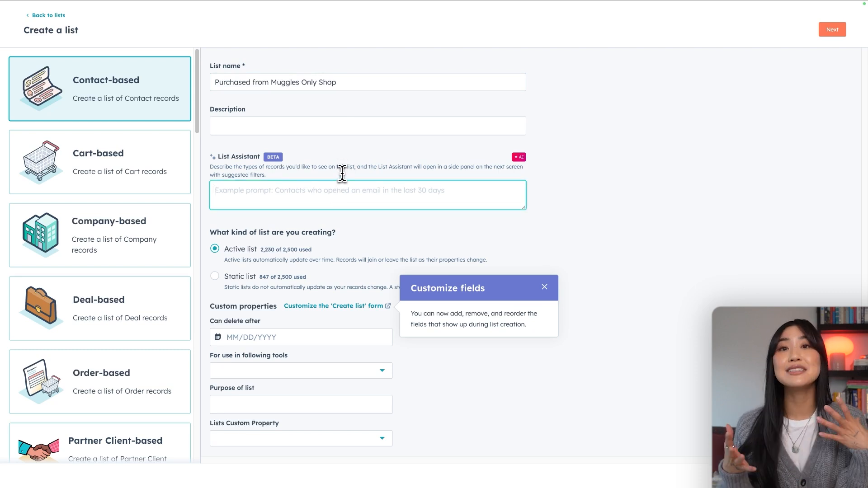
{"action": "type", "text": "Contacts who"}
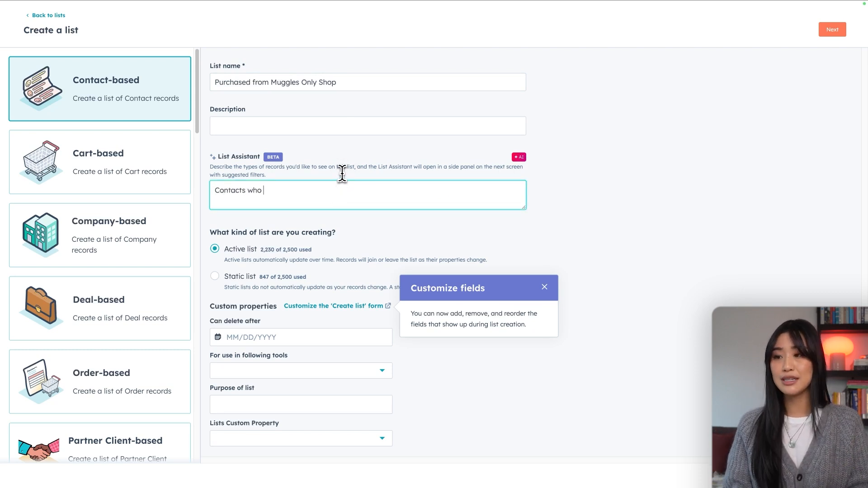
{"action": "type", "text": "purchased in th"}
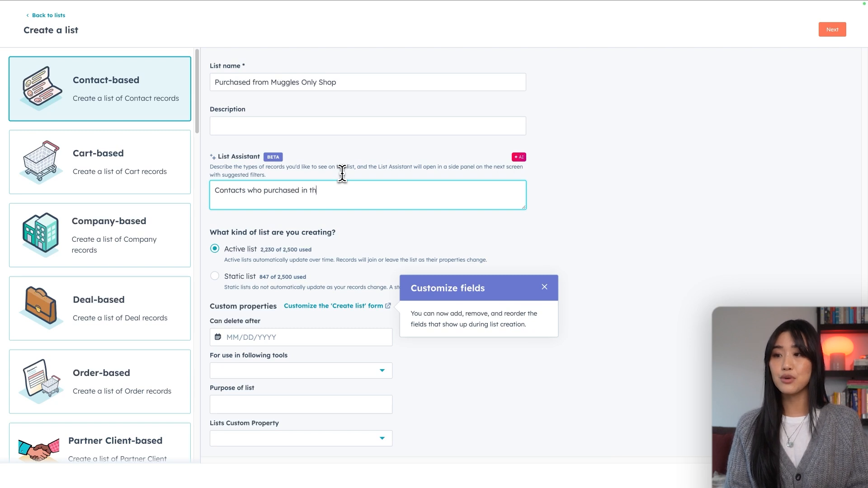
{"action": "type", "text": "e last 30 da"}
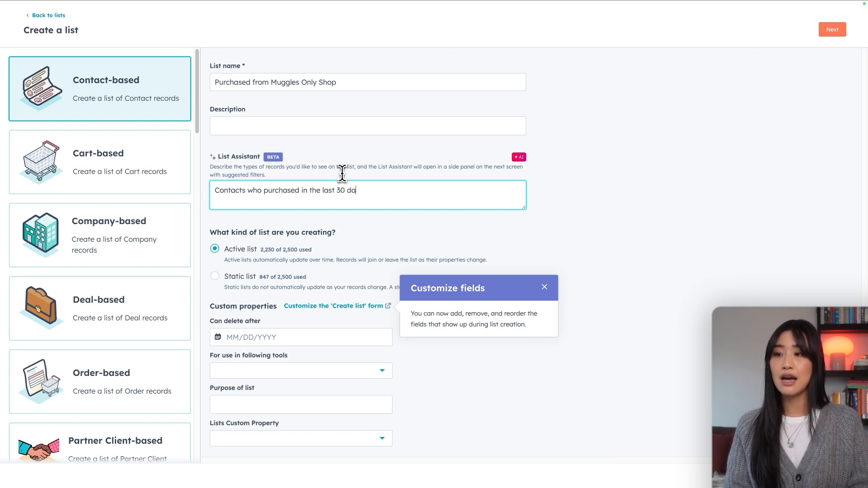
{"action": "type", "text": "ys"}
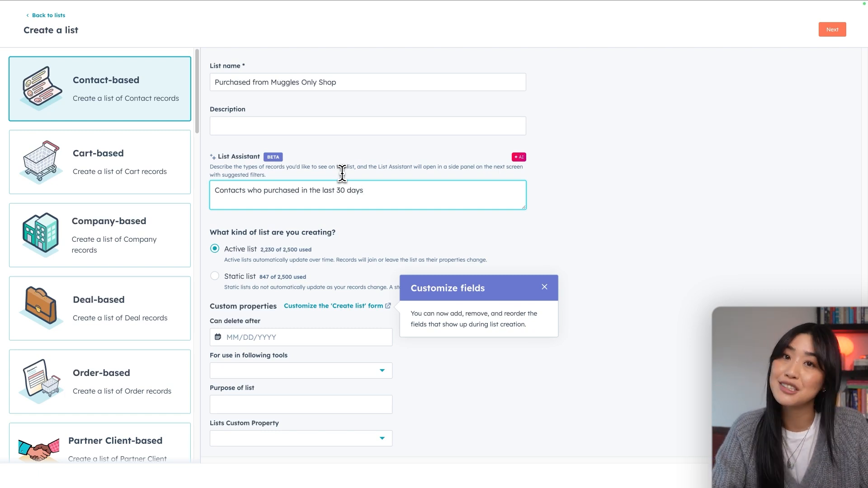
{"action": "mouse_move", "coordinate": [303, 222]}
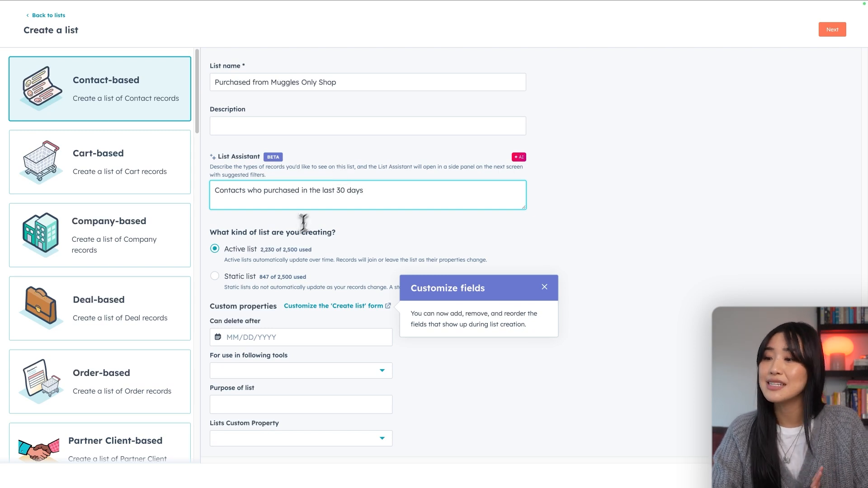
{"action": "mouse_move", "coordinate": [298, 282]}
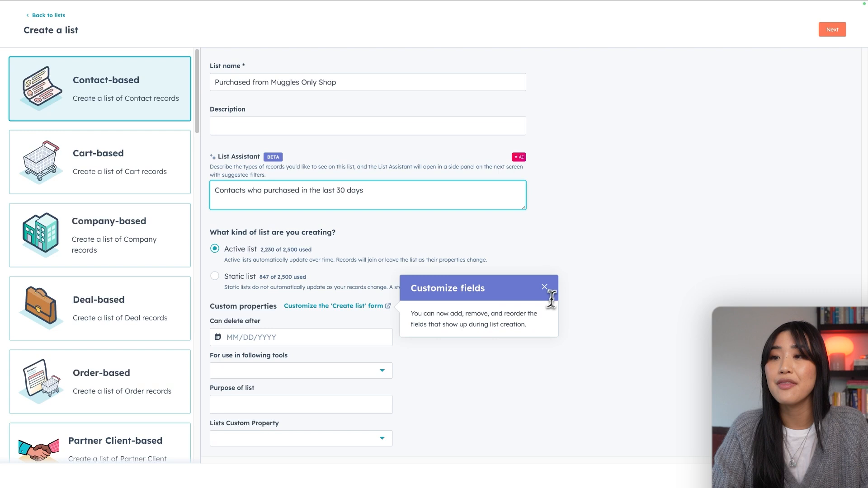
{"action": "left_click", "coordinate": [545, 286]}
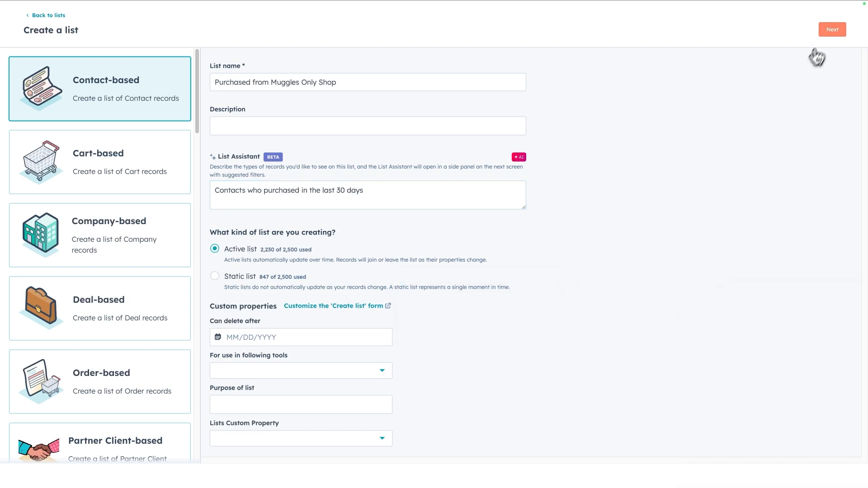
- Create the list to get the assistant's suggested order filters, then return to the home dashboard
{"action": "left_click", "coordinate": [832, 29]}
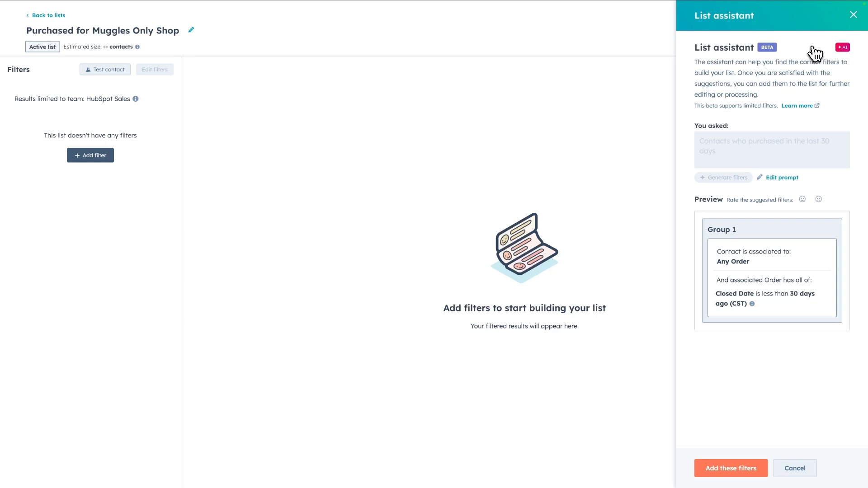
{"action": "mouse_move", "coordinate": [800, 260]}
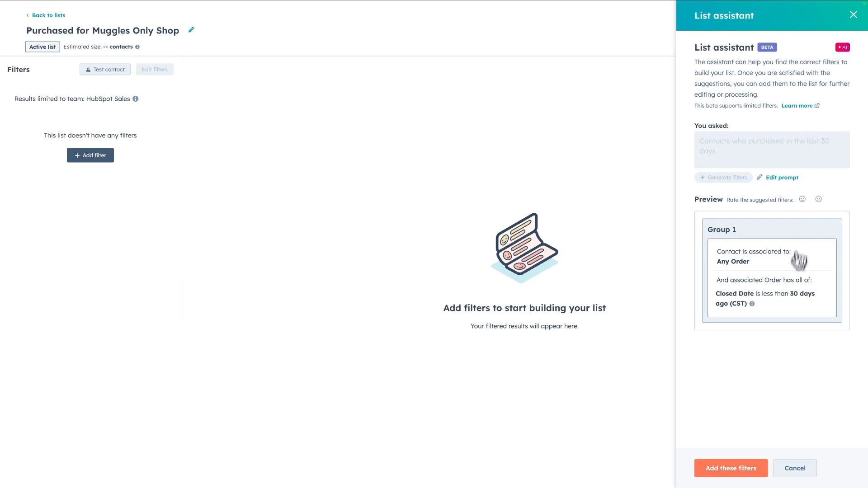
{"action": "left_click", "coordinate": [730, 468]}
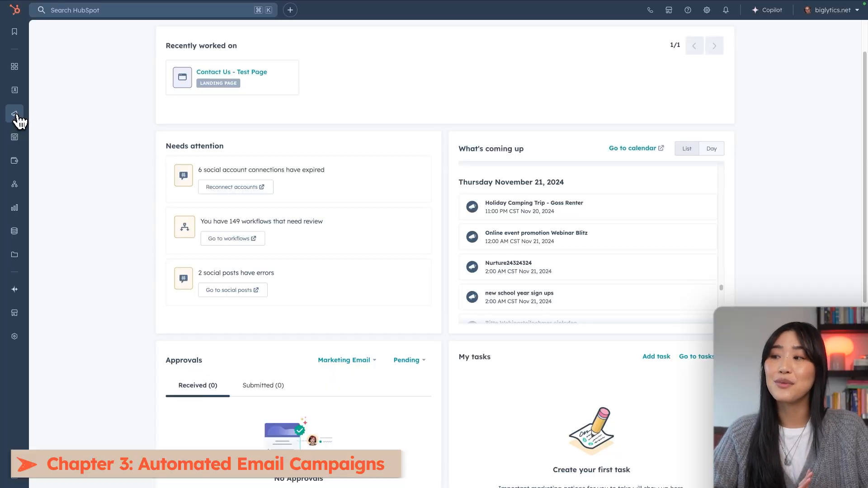
- View the marketing email list, then go to the Workflows page
{"action": "left_click", "coordinate": [14, 113]}
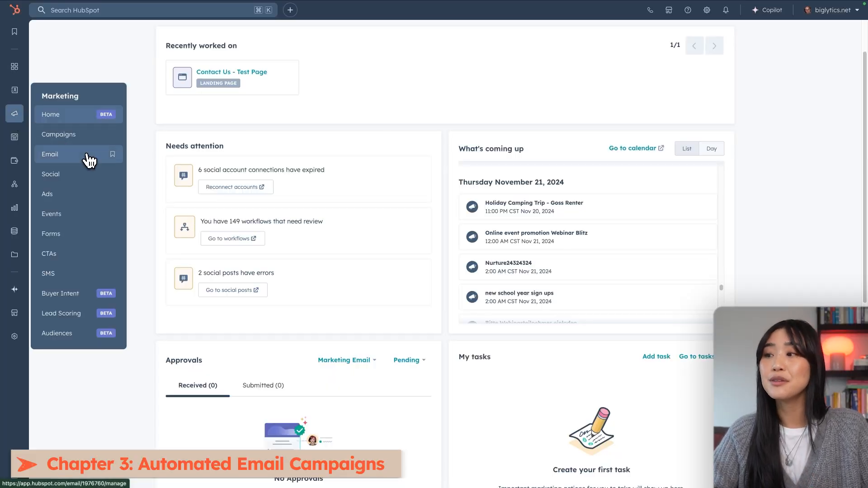
{"action": "left_click", "coordinate": [50, 154]}
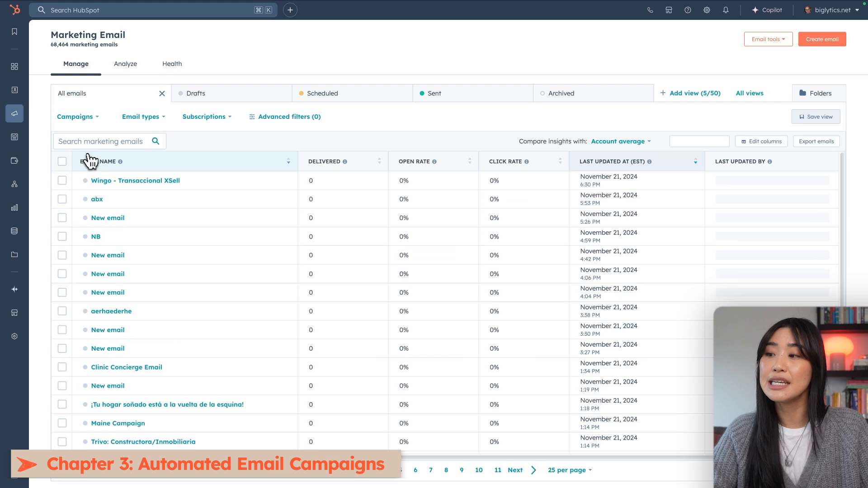
{"action": "left_click", "coordinate": [822, 39]}
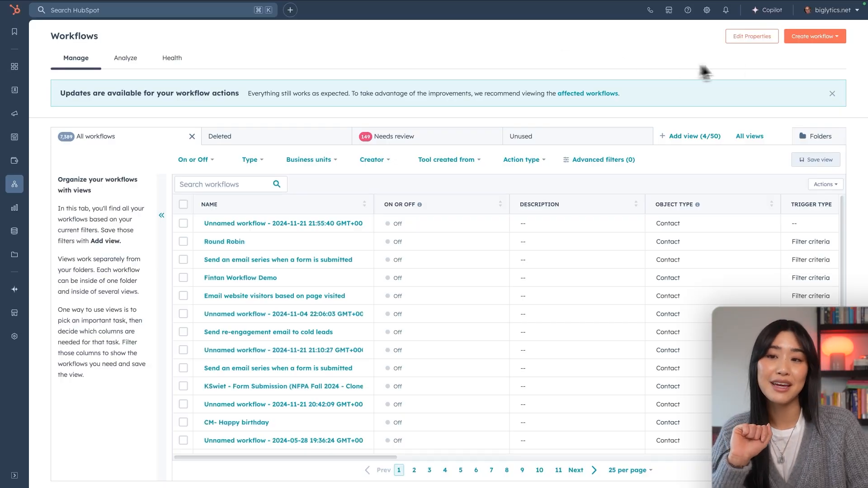
- Create a workflow from the 'Send welcome email to new ecommerce customers' template
{"action": "left_click", "coordinate": [814, 36]}
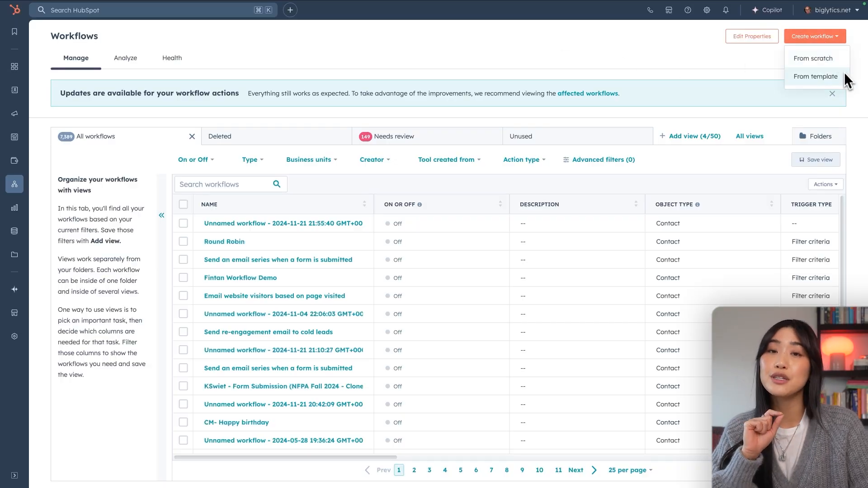
{"action": "left_click", "coordinate": [815, 76]}
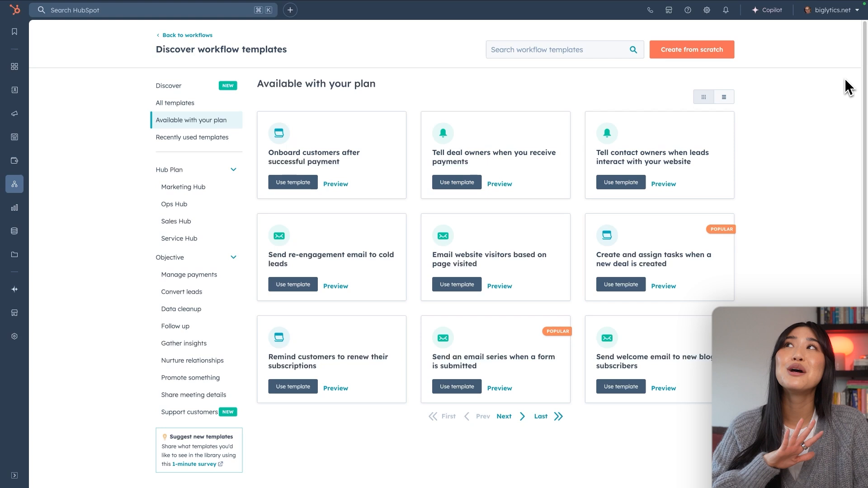
{"action": "left_click", "coordinate": [559, 49]}
{"action": "type", "text": "welcom"}
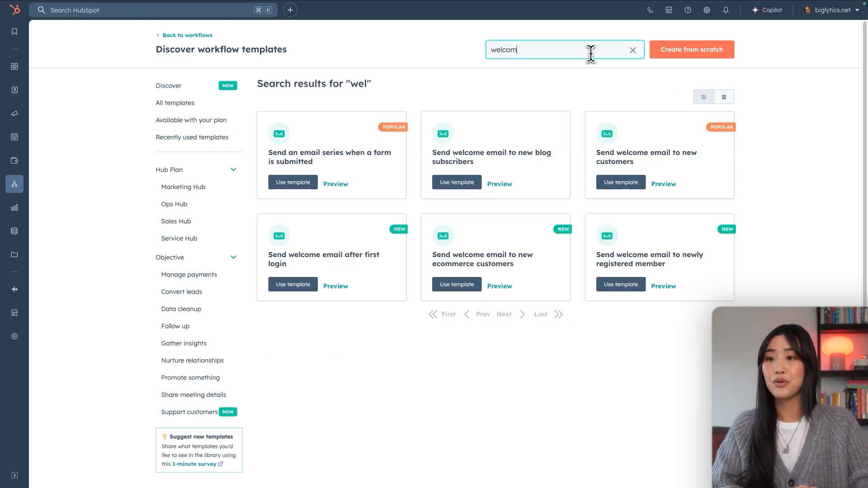
{"action": "type", "text": "e"}
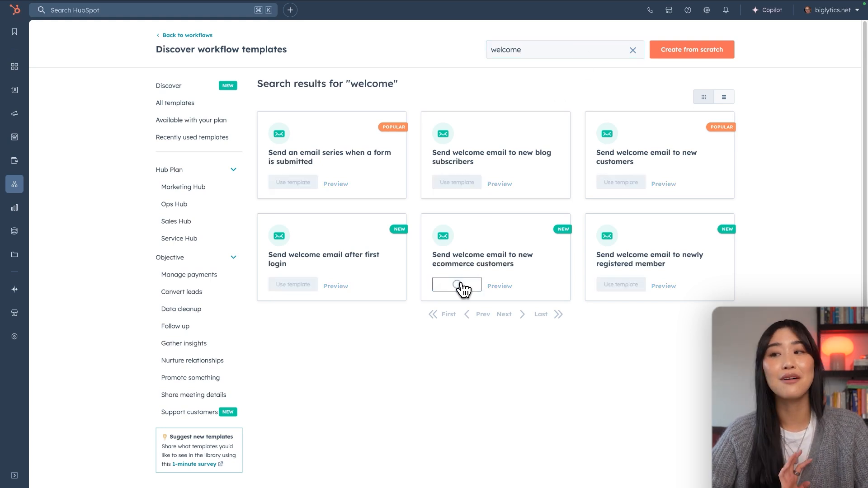
{"action": "left_click", "coordinate": [456, 284]}
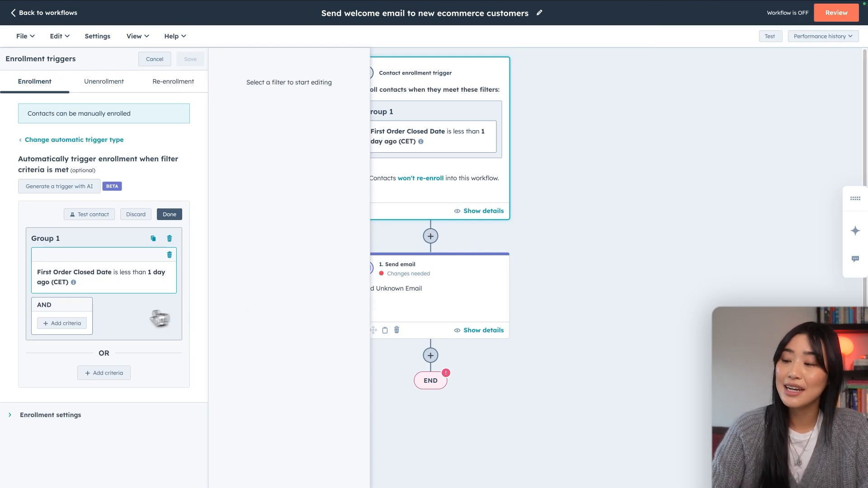
{"action": "mouse_move", "coordinate": [96, 172]}
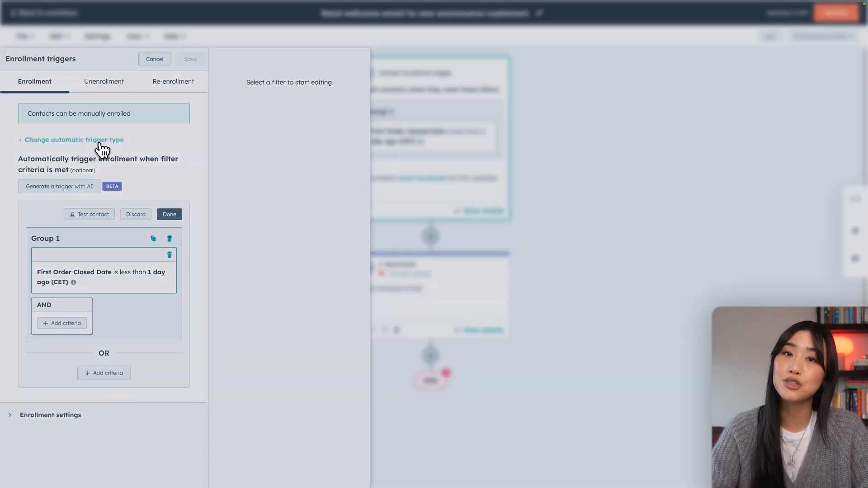
- Keep the existing first-order enrollment trigger and move on to the Send email step's settings
{"action": "left_click", "coordinate": [70, 139]}
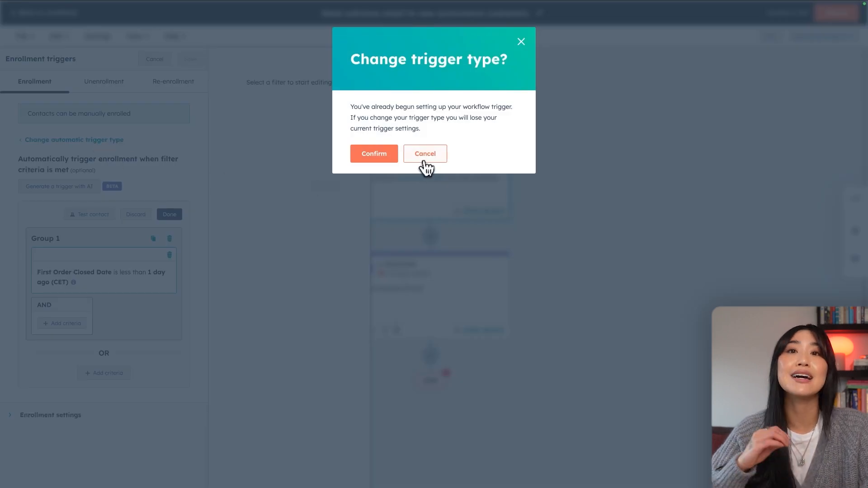
{"action": "left_click", "coordinate": [425, 153]}
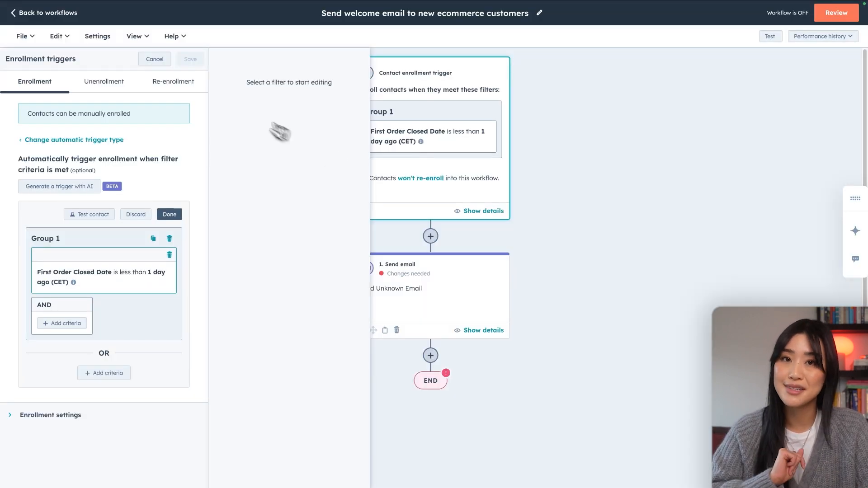
{"action": "left_click", "coordinate": [169, 214]}
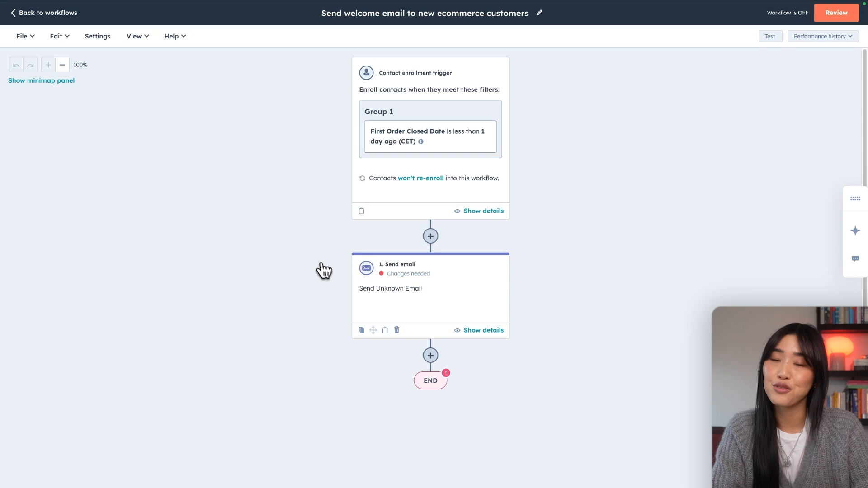
{"action": "left_click", "coordinate": [430, 287]}
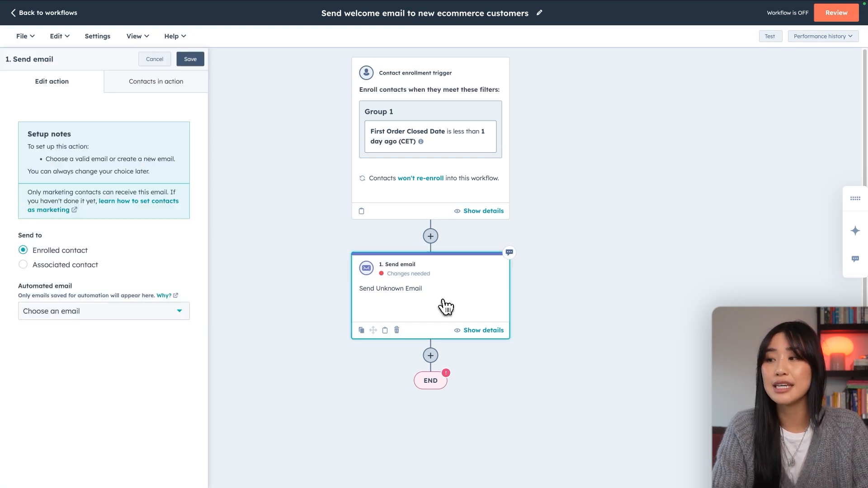
- Start creating a new automated email for the Send email step
{"action": "left_click", "coordinate": [103, 310]}
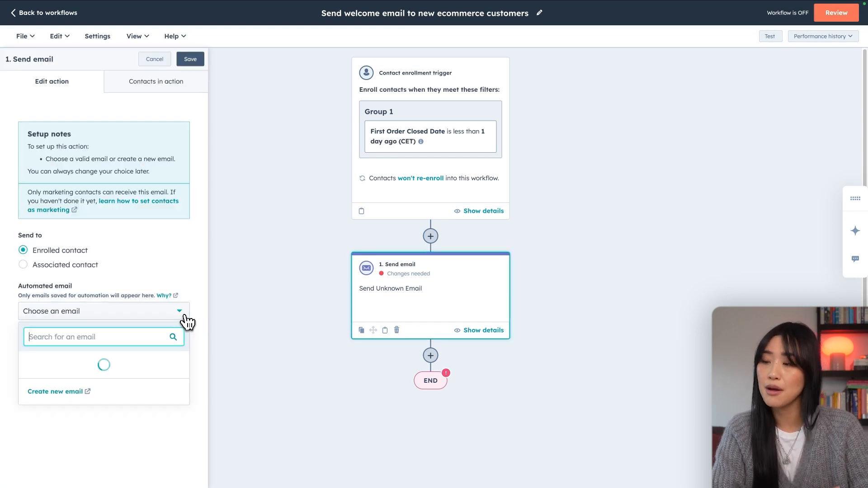
{"action": "left_click", "coordinate": [55, 391]}
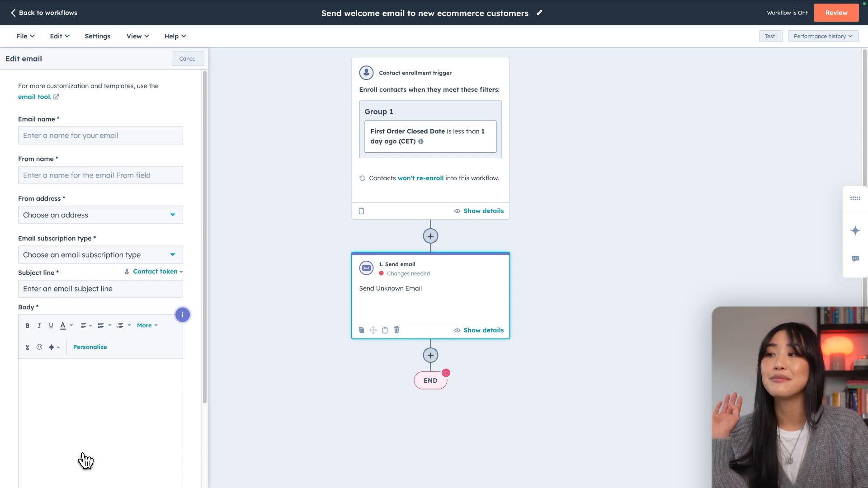
{"action": "mouse_move", "coordinate": [111, 312]}
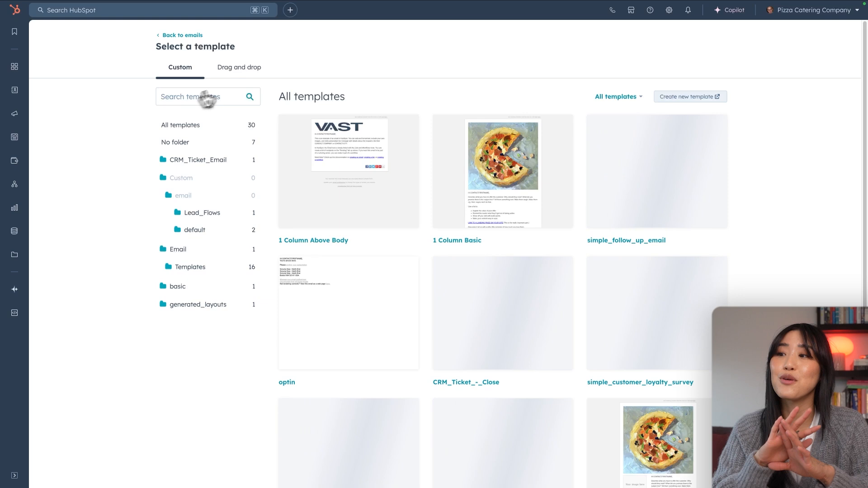
- Search the drag-and-drop templates for 'welcome' and build the email from the Welcome template
{"action": "left_click", "coordinate": [238, 67]}
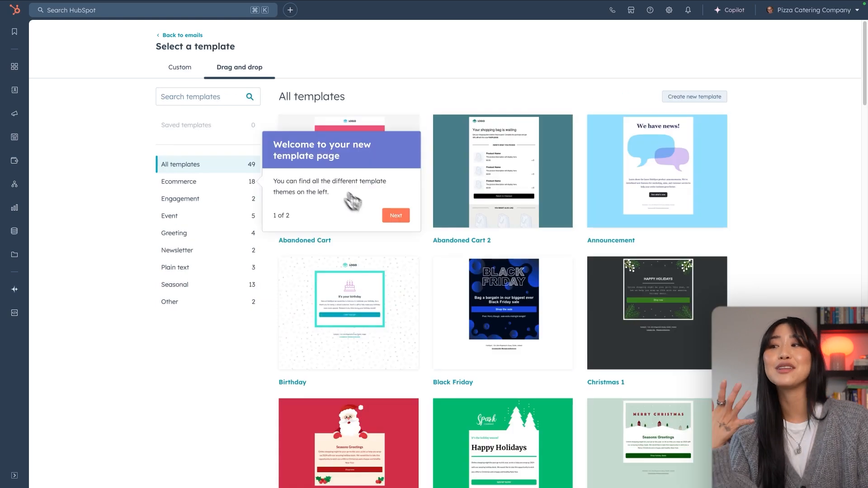
{"action": "left_click", "coordinate": [178, 182]}
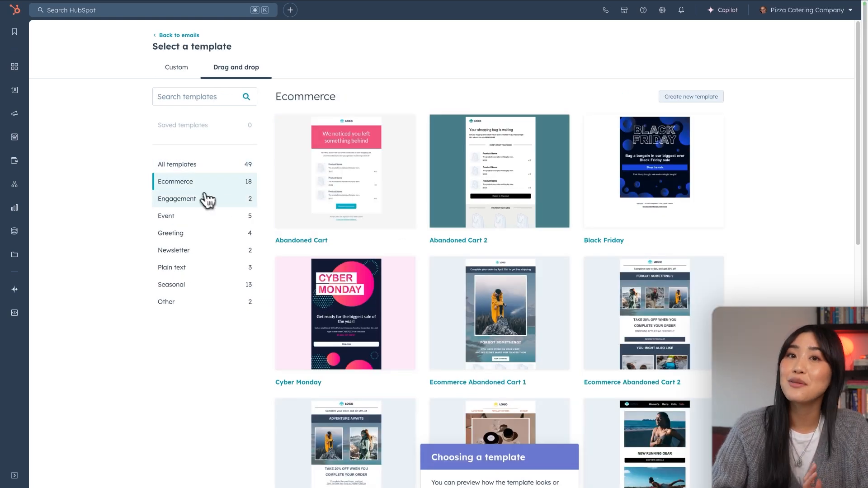
{"action": "left_click", "coordinate": [176, 163]}
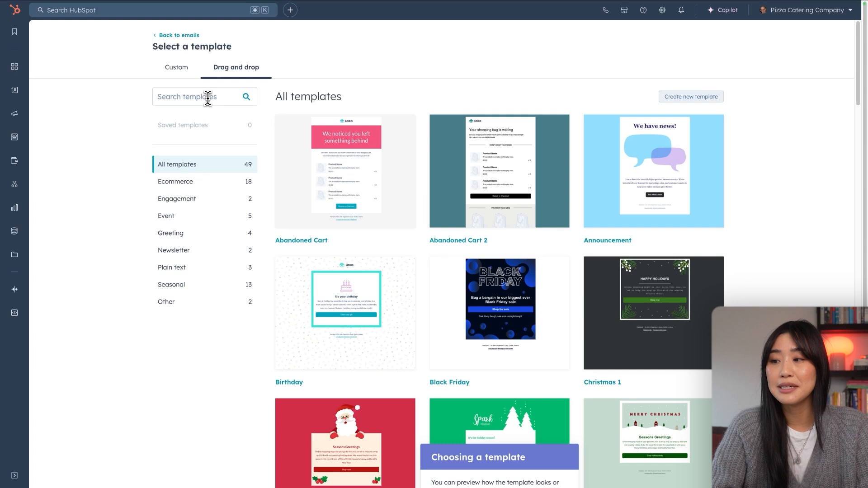
{"action": "type", "text": "welcome"}
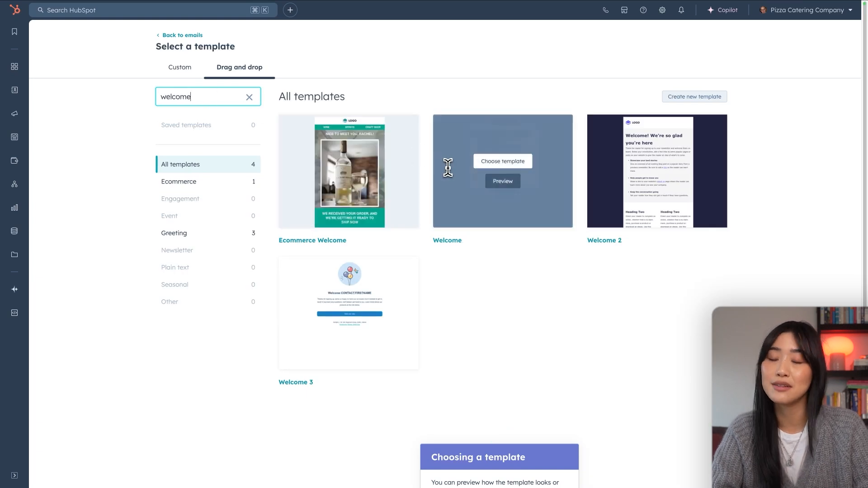
{"action": "left_click", "coordinate": [501, 161]}
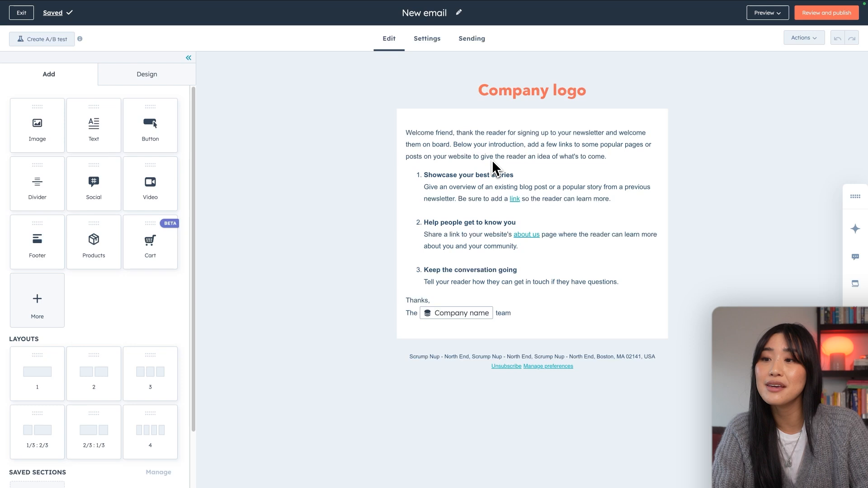
- Replace the Company logo header with the 'For Muggles Only' image
{"action": "left_click", "coordinate": [493, 157]}
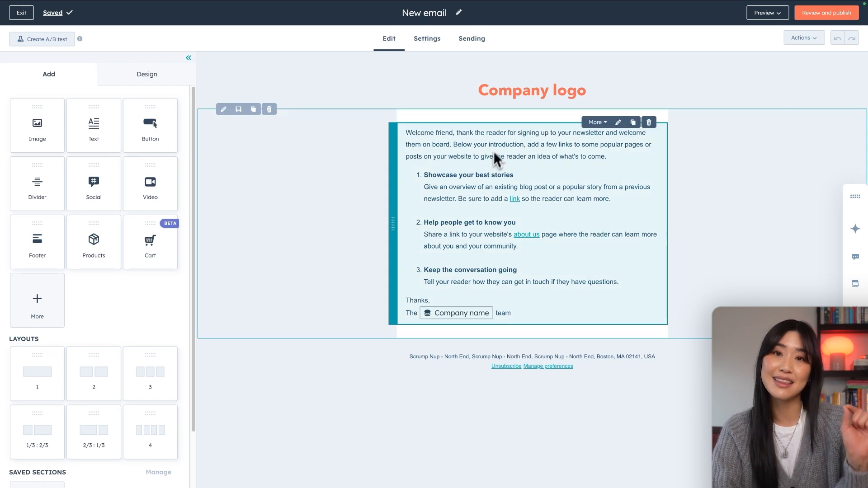
{"action": "left_click", "coordinate": [531, 91]}
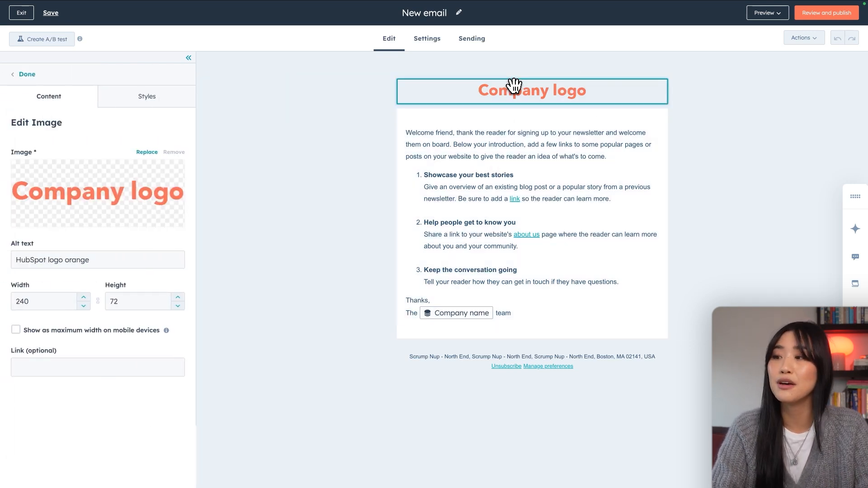
{"action": "mouse_move", "coordinate": [147, 153]}
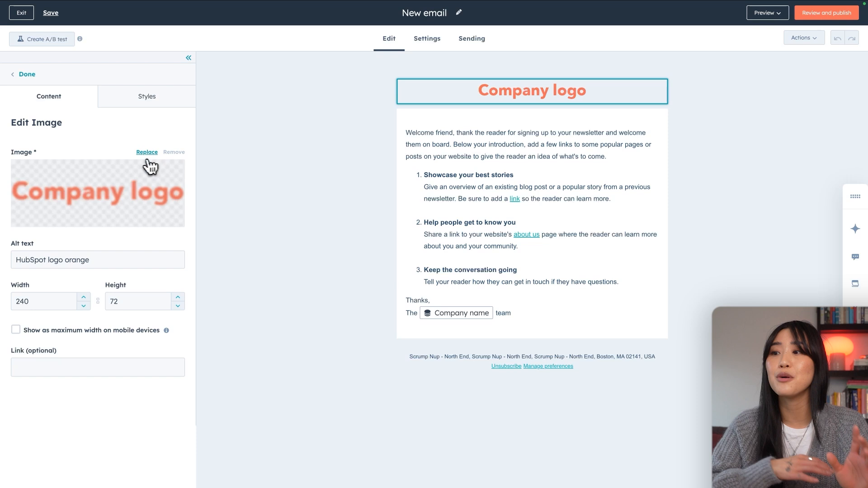
{"action": "left_click", "coordinate": [146, 152]}
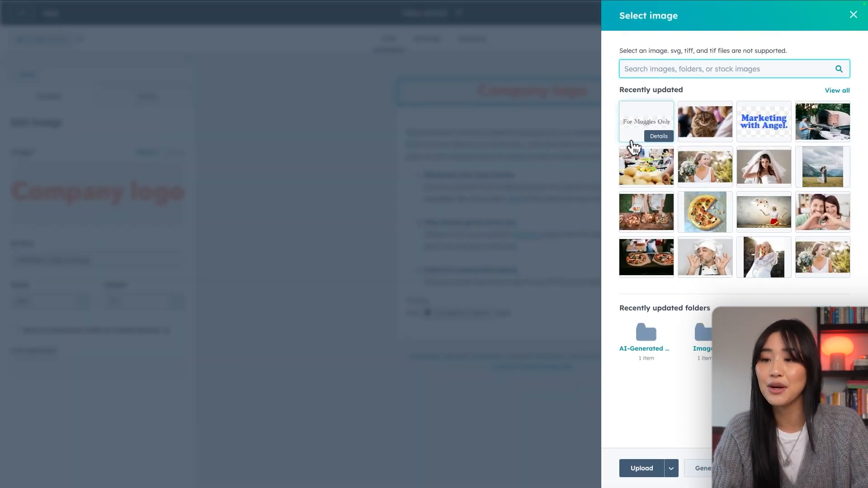
{"action": "left_click", "coordinate": [645, 120]}
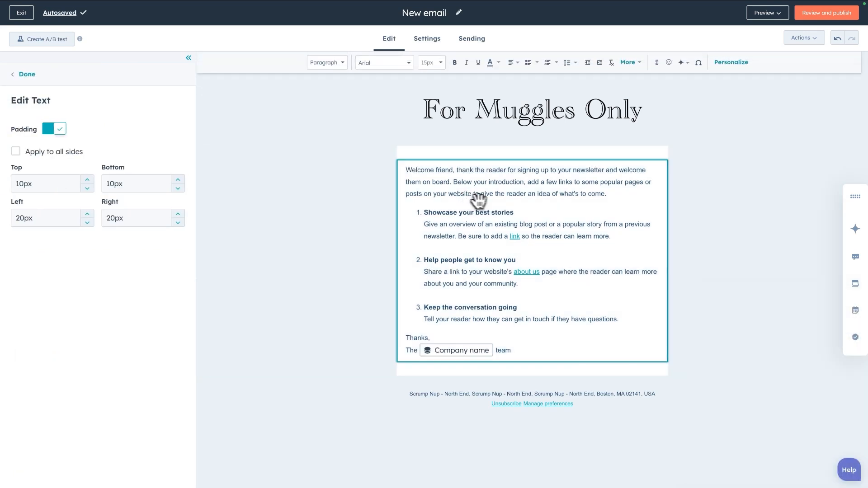
- Ask Copilot to generate a friendly paragraph welcoming customers to the mug shop, for muggles only
{"action": "left_click", "coordinate": [730, 62]}
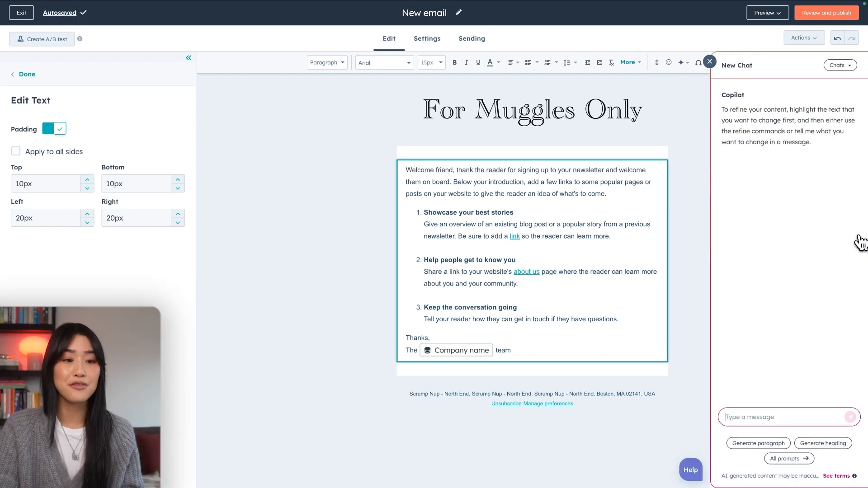
{"action": "left_click", "coordinate": [757, 443]}
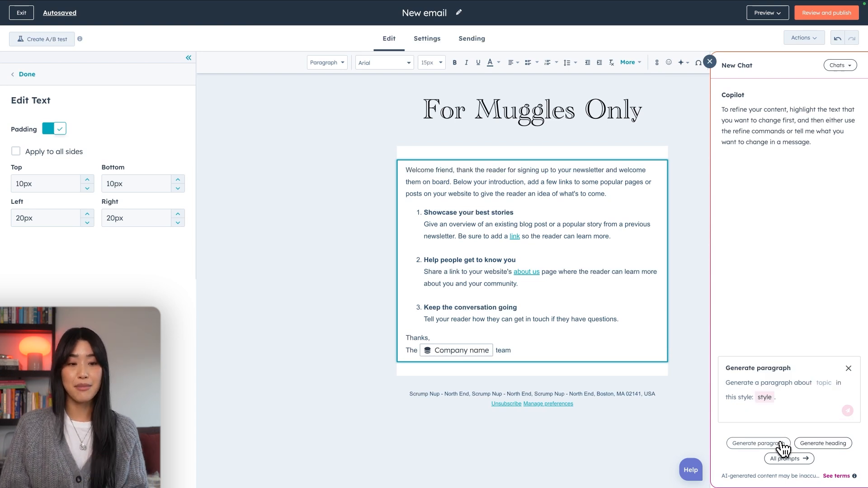
{"action": "type", "text": "welcome"}
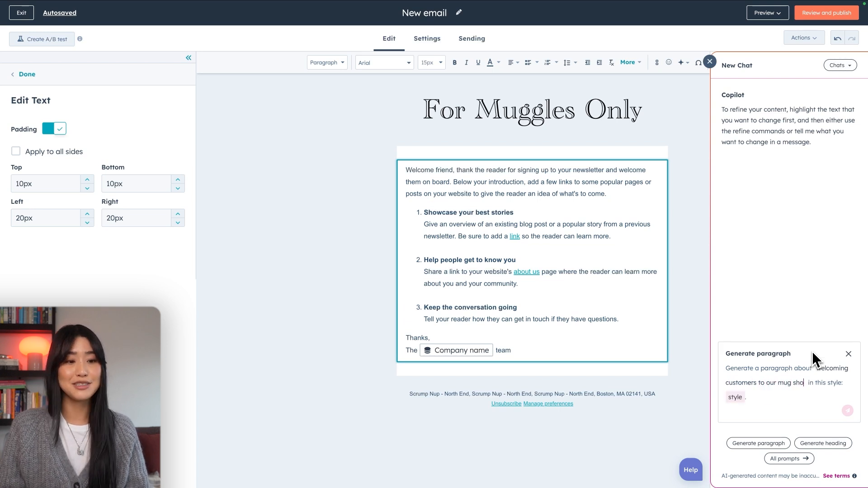
{"action": "type", "text": "p, for muggles only"}
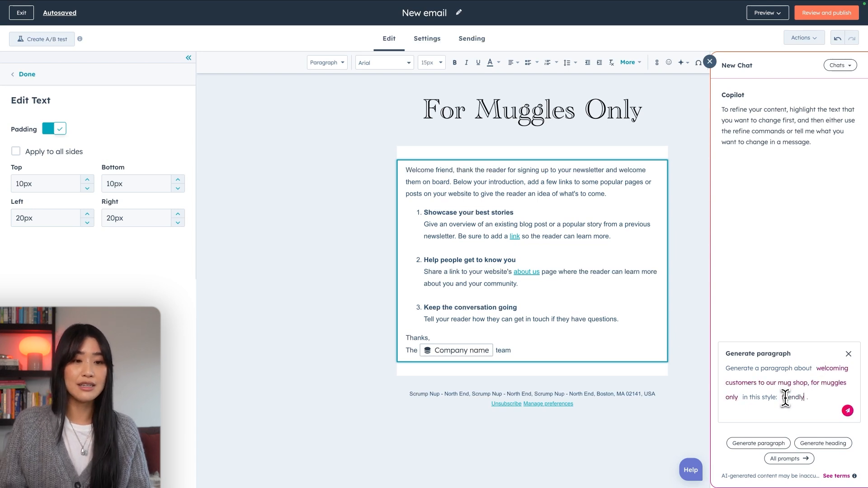
{"action": "left_click", "coordinate": [848, 411]}
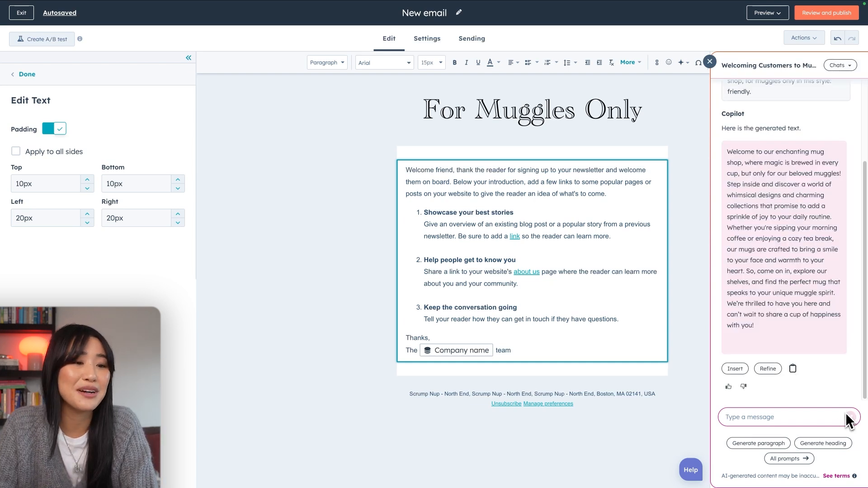
- Insert the generated paragraph as the email body, greeted with 'Hi!' and signed 'Angel'
{"action": "left_click", "coordinate": [734, 369]}
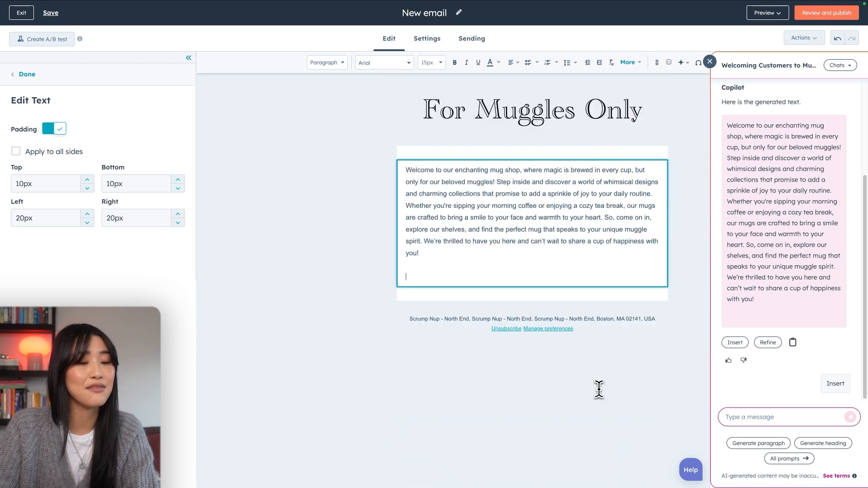
{"action": "type", "text": "Angel"}
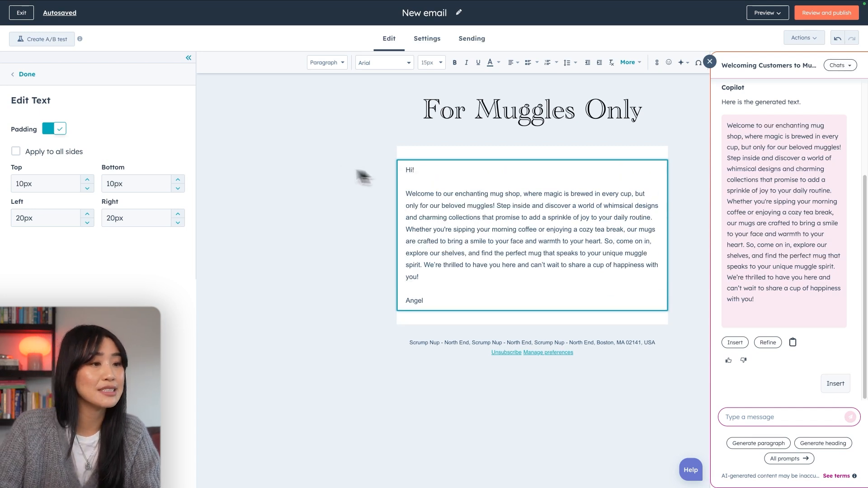
{"action": "left_click", "coordinate": [26, 73]}
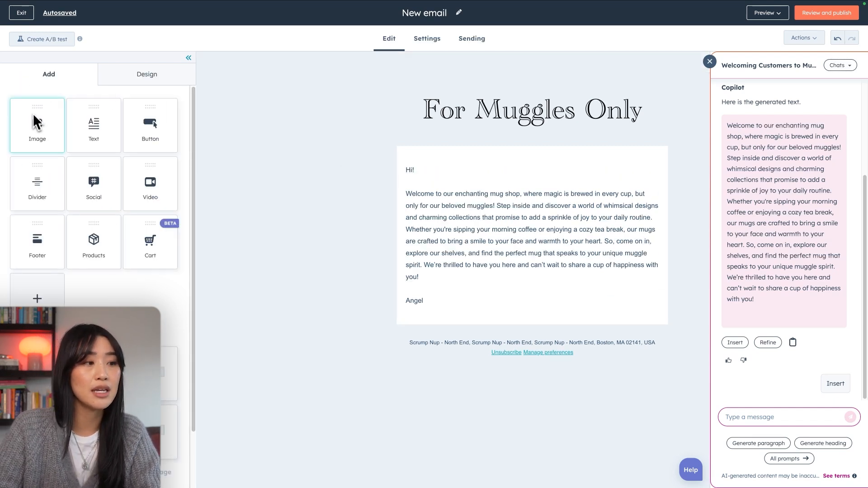
- Generate AI images of a magical mug photo with a cozy vibe for a new image block
{"action": "left_click", "coordinate": [37, 125]}
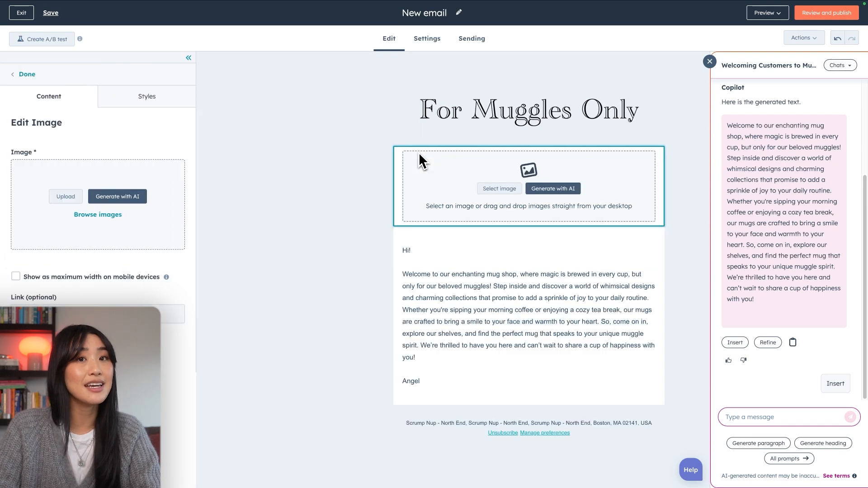
{"action": "left_click", "coordinate": [552, 188]}
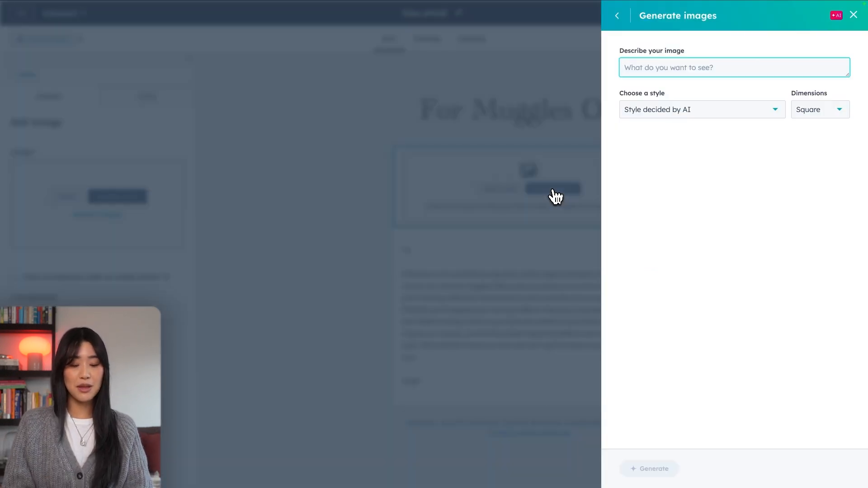
{"action": "type", "text": "magical m"}
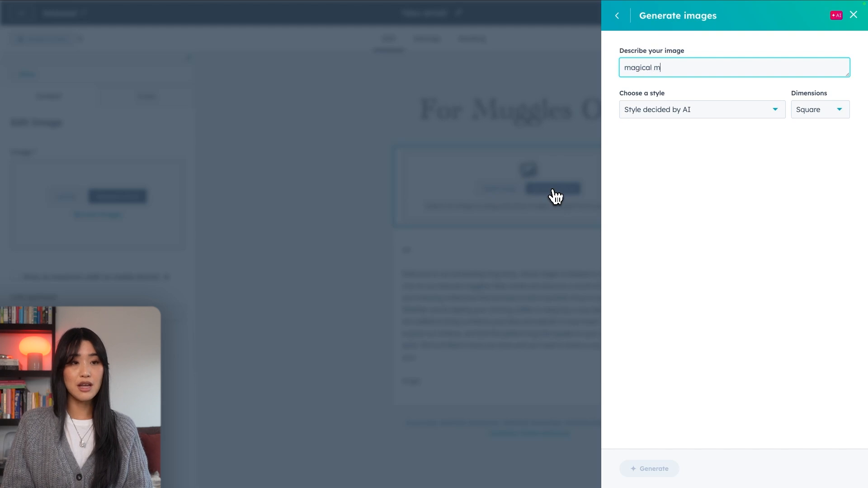
{"action": "type", "text": "ug photo showing"}
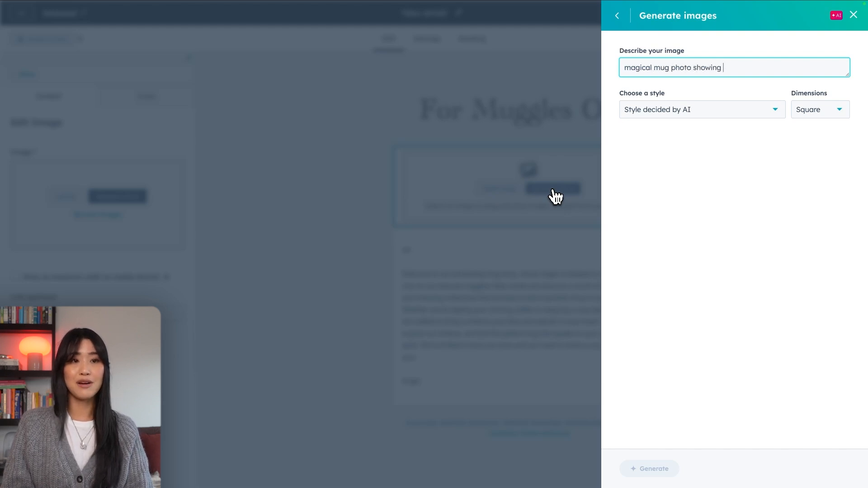
{"action": "type", "text": "a cozy vib"}
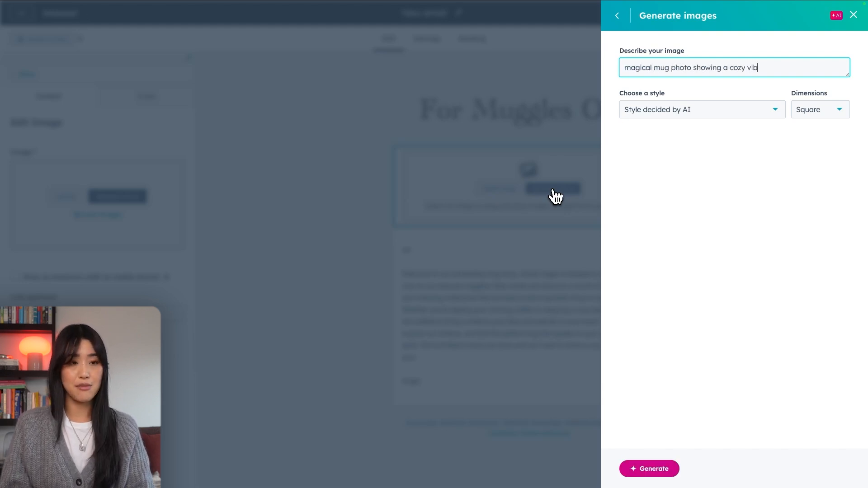
{"action": "left_click", "coordinate": [648, 468]}
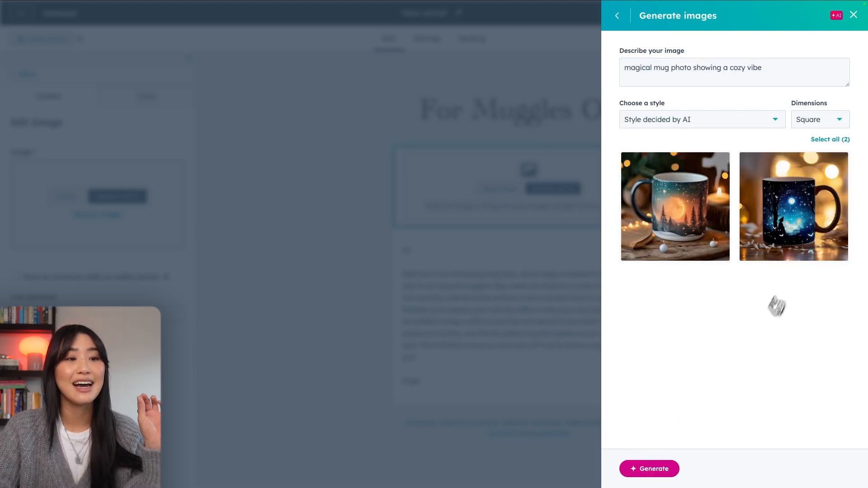
- Insert the starry-night mug picture above the welcome text
{"action": "left_click", "coordinate": [792, 206]}
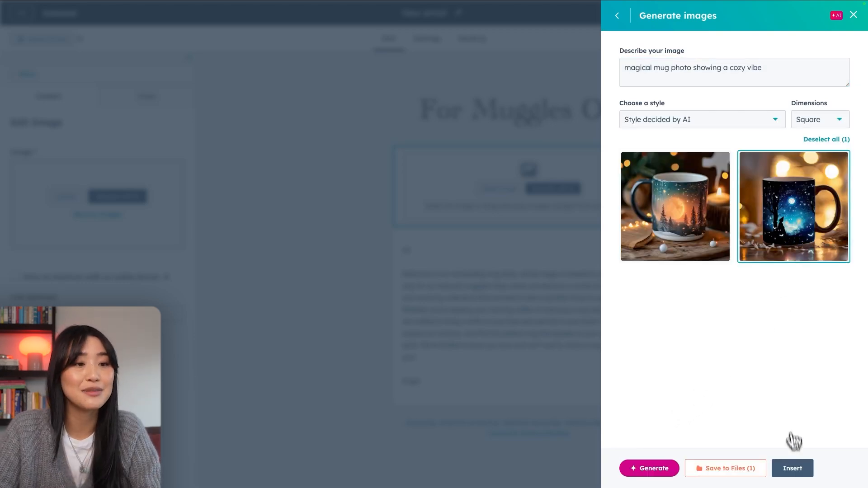
{"action": "left_click", "coordinate": [792, 467]}
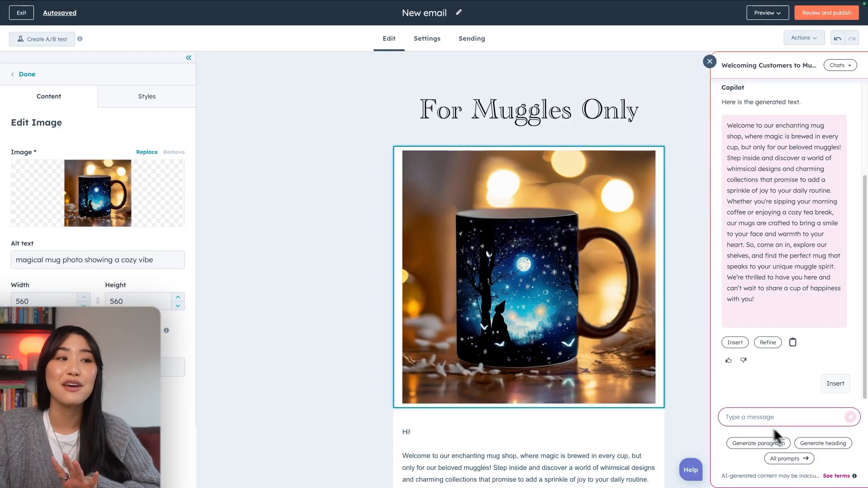
{"action": "scroll", "scroll_direction": "down", "scroll_amount": 3}
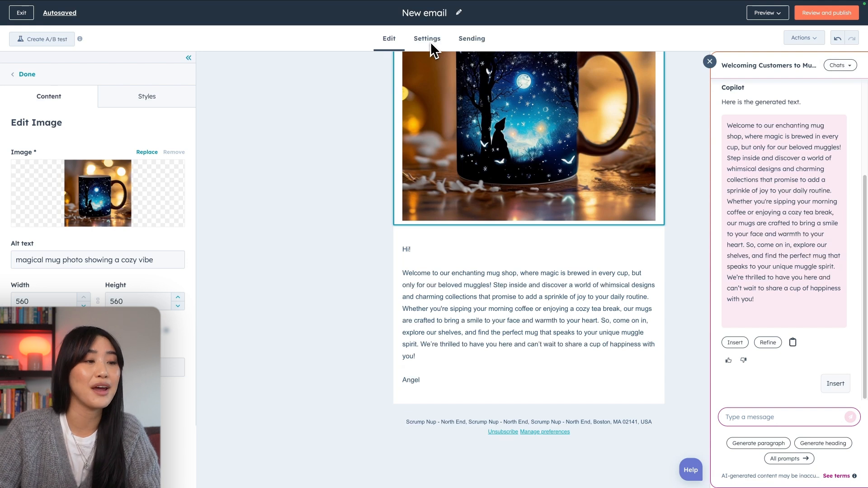
- Set the AI-suggested subject line 'Find Your Perfect Mug, First Name!' and preview the email
{"action": "left_click", "coordinate": [427, 38]}
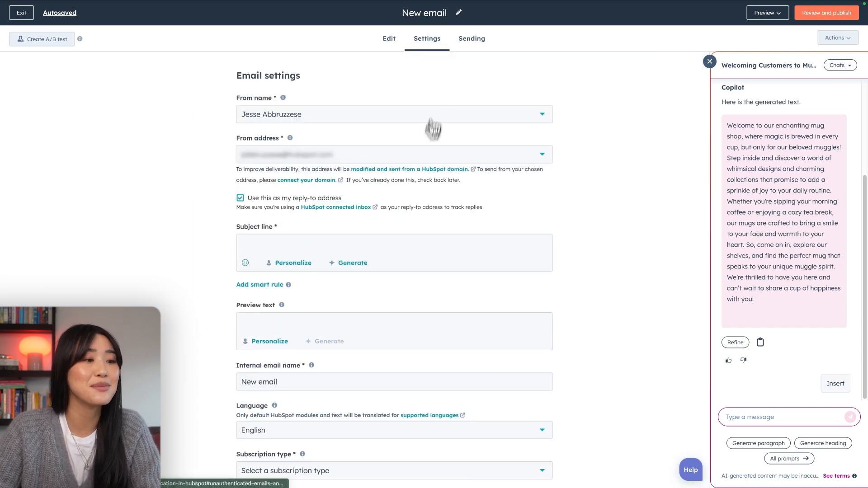
{"action": "left_click", "coordinate": [351, 262]}
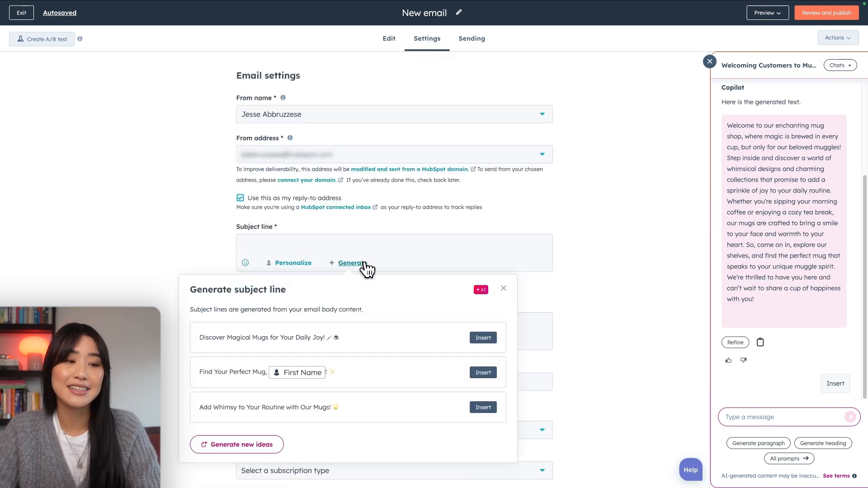
{"action": "mouse_move", "coordinate": [471, 378]}
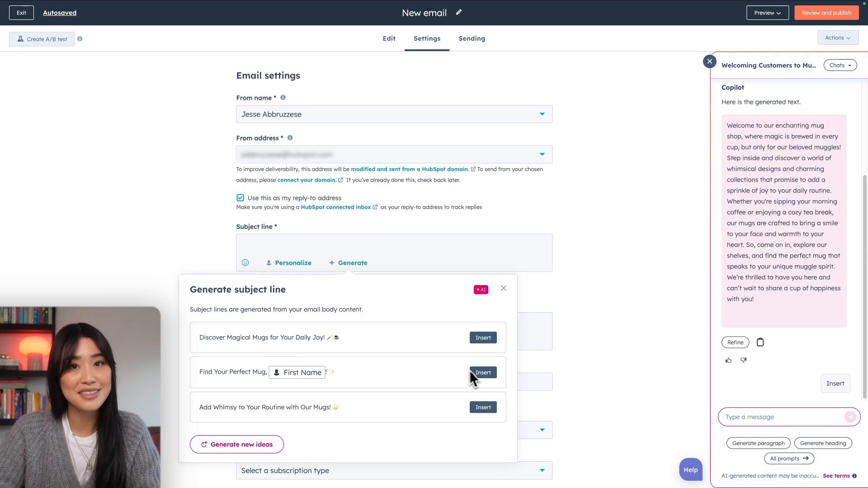
{"action": "left_click", "coordinate": [482, 371]}
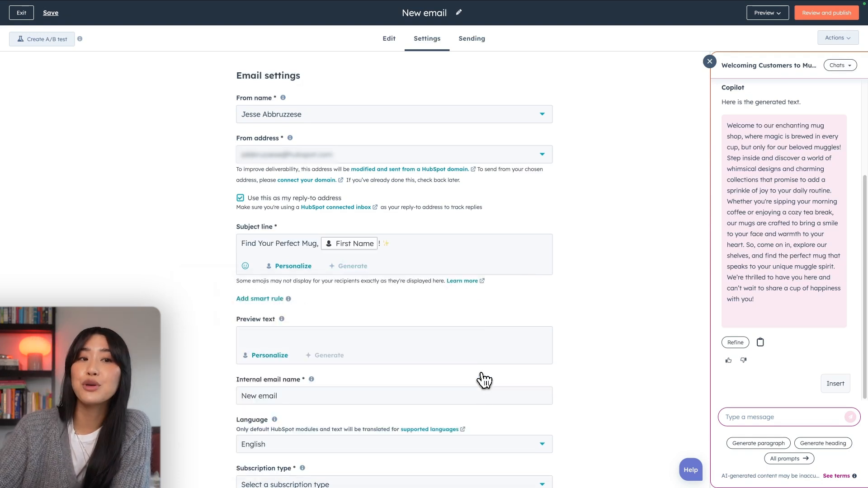
{"action": "left_click", "coordinate": [765, 12]}
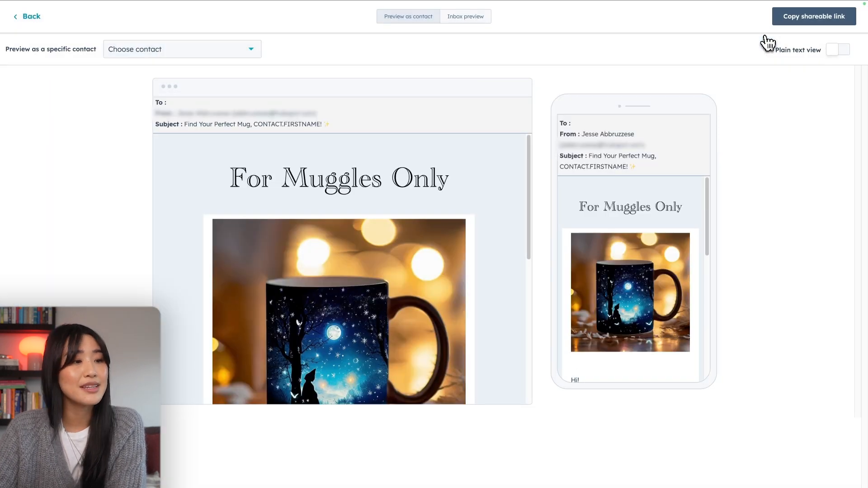
- Scroll the preview to the footer, then return to email settings and close the Copilot panel
{"action": "scroll", "scroll_direction": "down", "scroll_amount": 3}
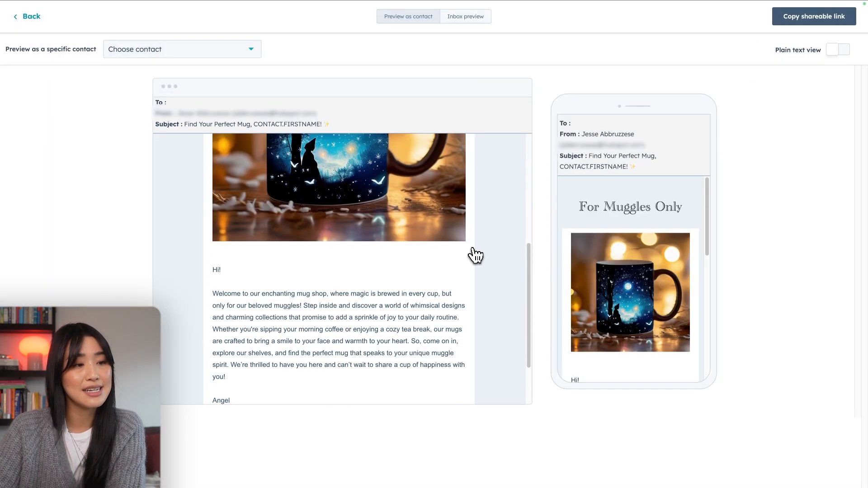
{"action": "scroll", "scroll_direction": "down", "scroll_amount": 3}
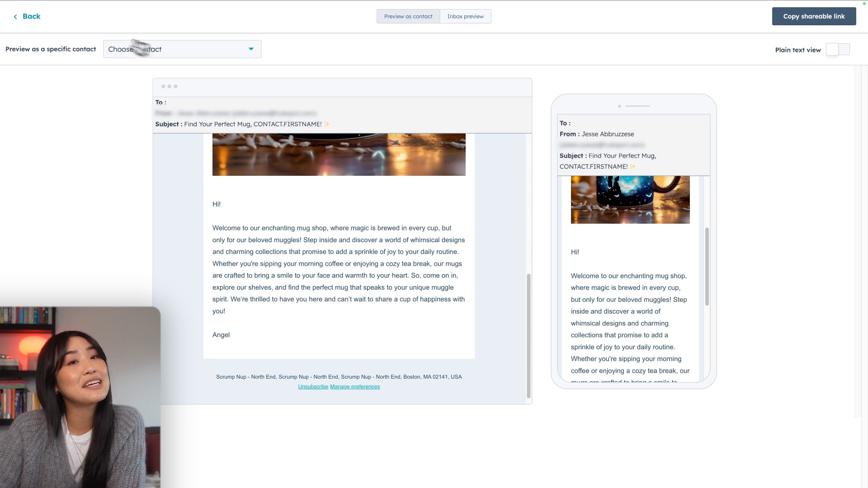
{"action": "left_click", "coordinate": [26, 17]}
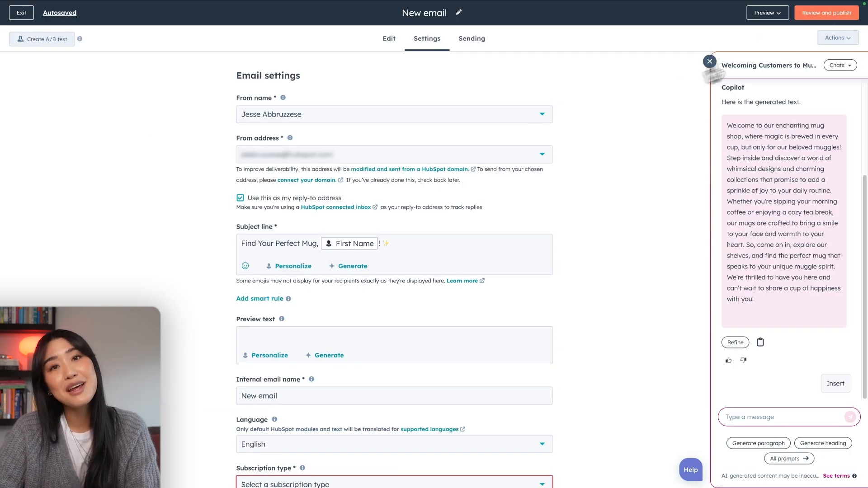
{"action": "left_click", "coordinate": [826, 12]}
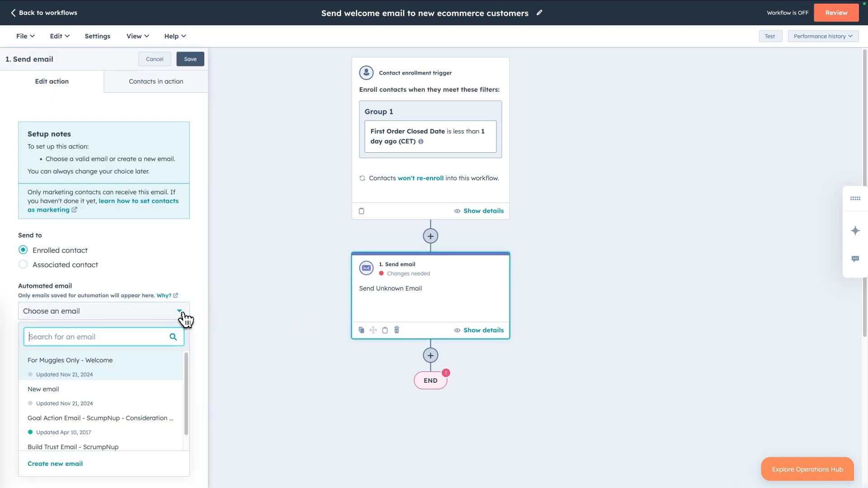
- Choose 'For Muggles Only - Welcome' as the send-email step's automated email and return to Workflows
{"action": "left_click", "coordinate": [69, 361]}
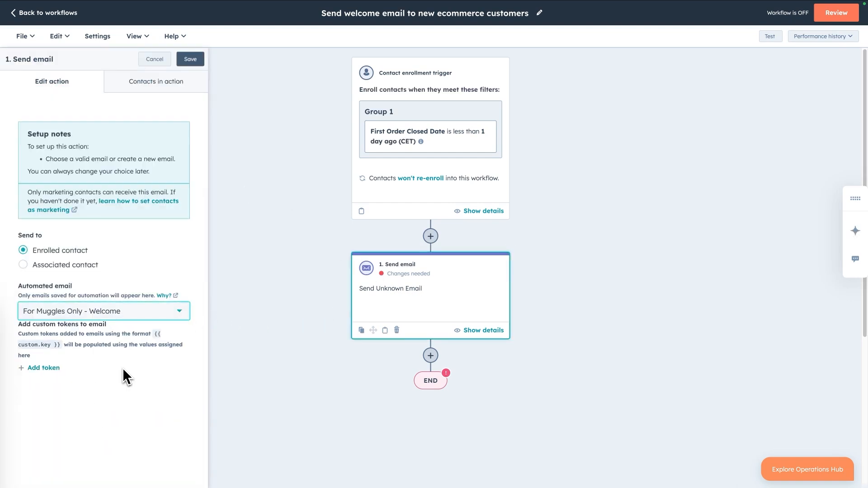
{"action": "left_click", "coordinate": [103, 310]}
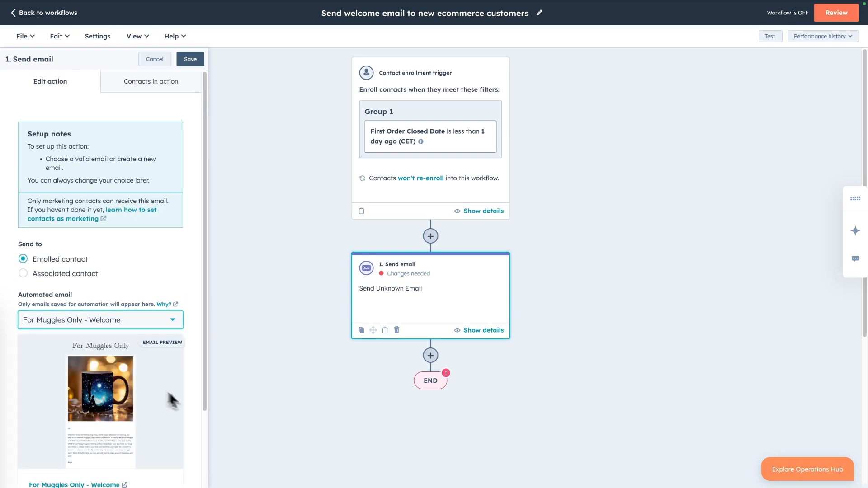
{"action": "left_click", "coordinate": [47, 12]}
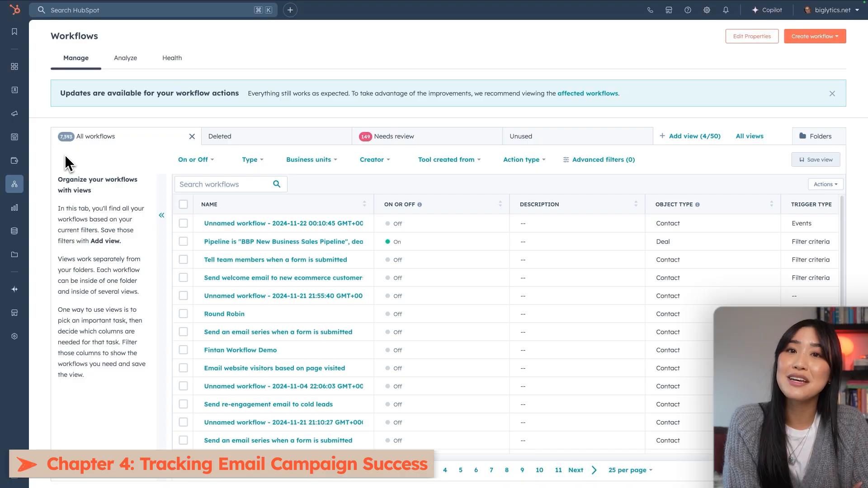
- Review the enrollment analytics charts for all workflows
{"action": "left_click", "coordinate": [15, 184]}
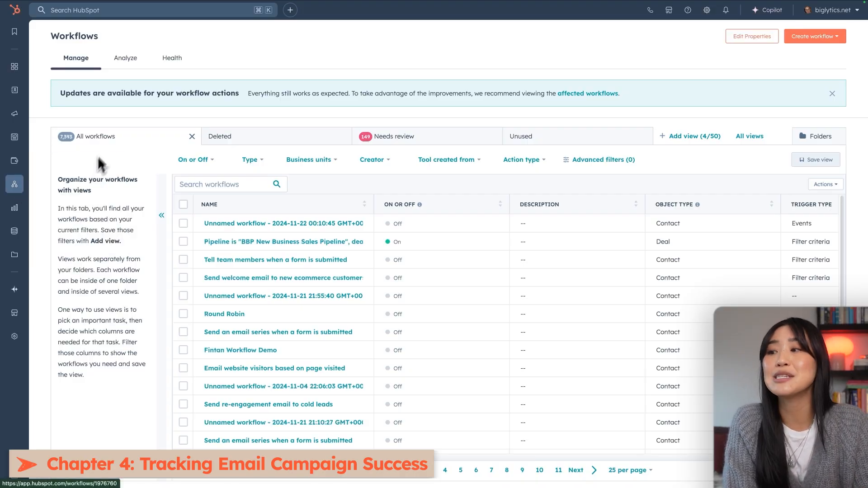
{"action": "left_click", "coordinate": [125, 58]}
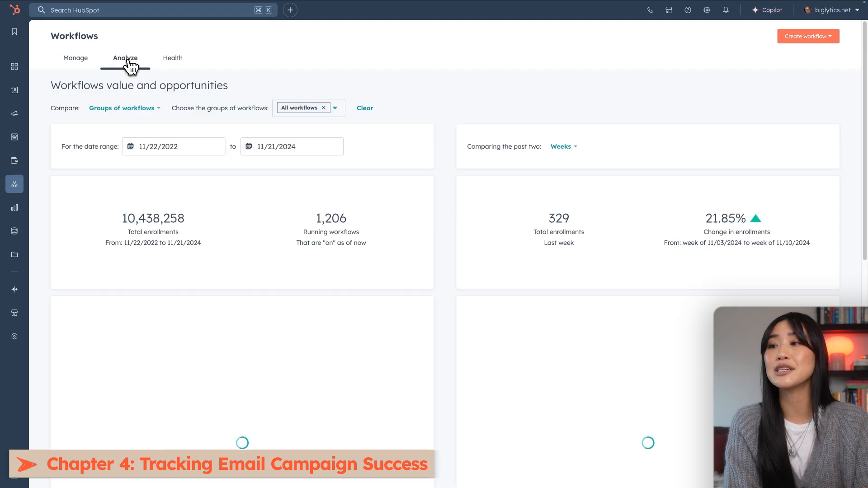
{"action": "mouse_move", "coordinate": [75, 252]}
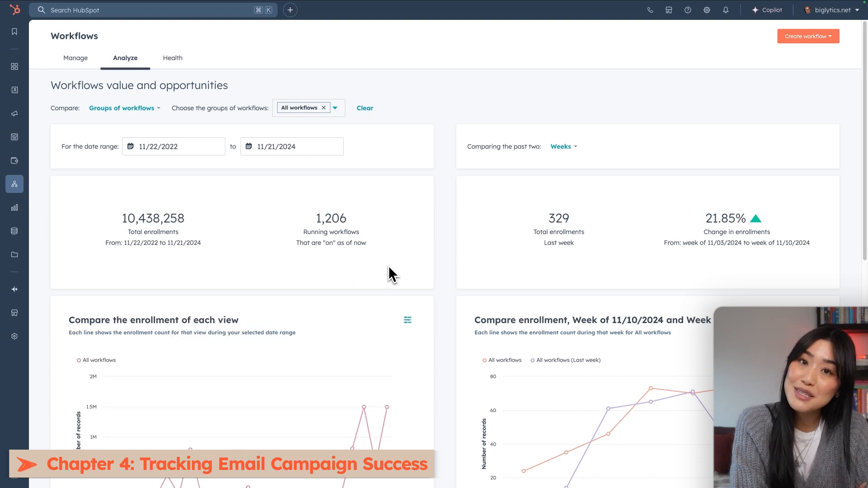
{"action": "scroll", "scroll_direction": "down", "scroll_amount": 3}
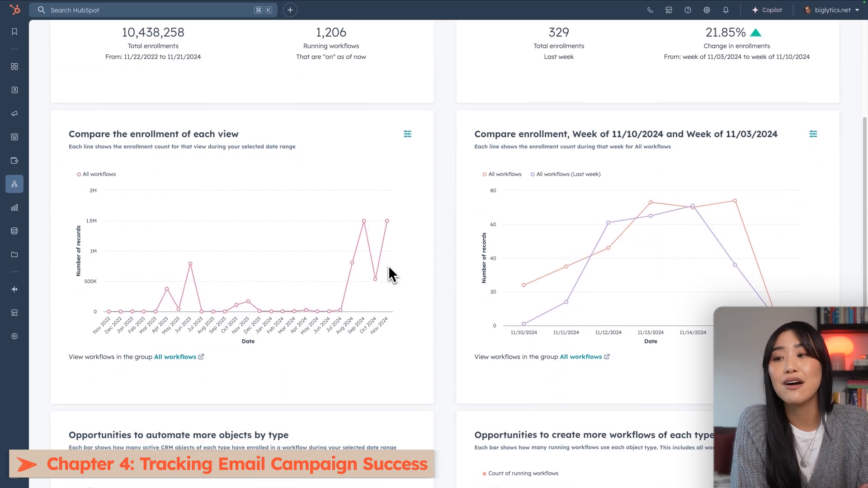
{"action": "scroll", "scroll_direction": "down", "scroll_amount": 3}
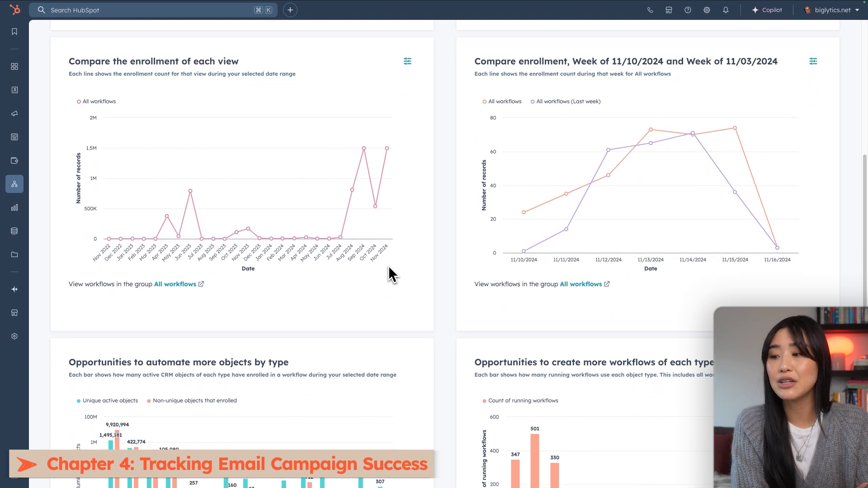
{"action": "scroll", "scroll_direction": "down", "scroll_amount": 3}
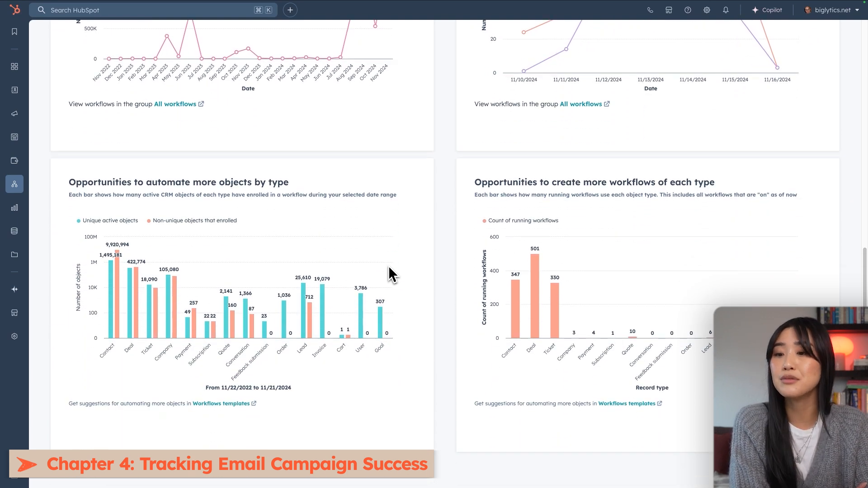
{"action": "scroll", "scroll_direction": "up", "scroll_amount": 3}
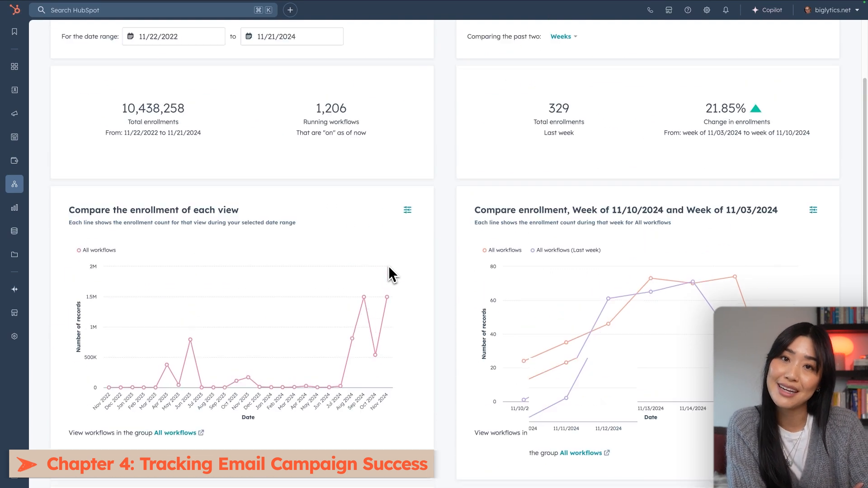
- Review the workflows Health page
{"action": "left_click", "coordinate": [170, 55]}
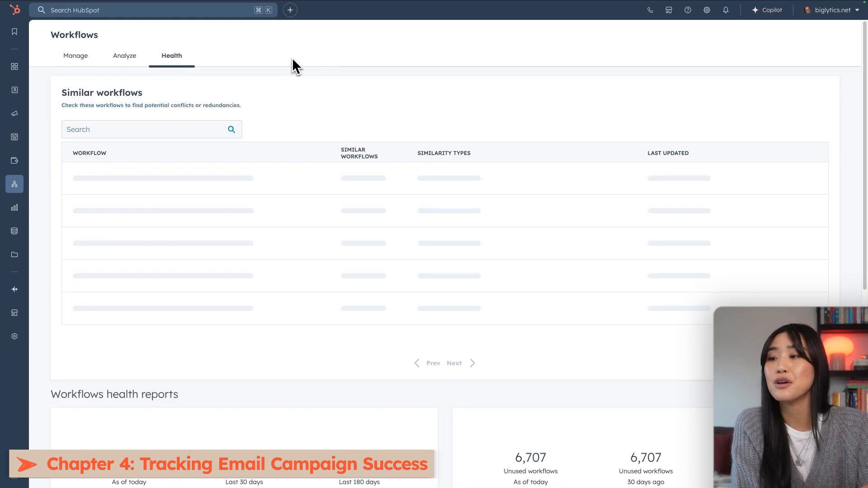
{"action": "scroll", "scroll_direction": "down", "scroll_amount": 3}
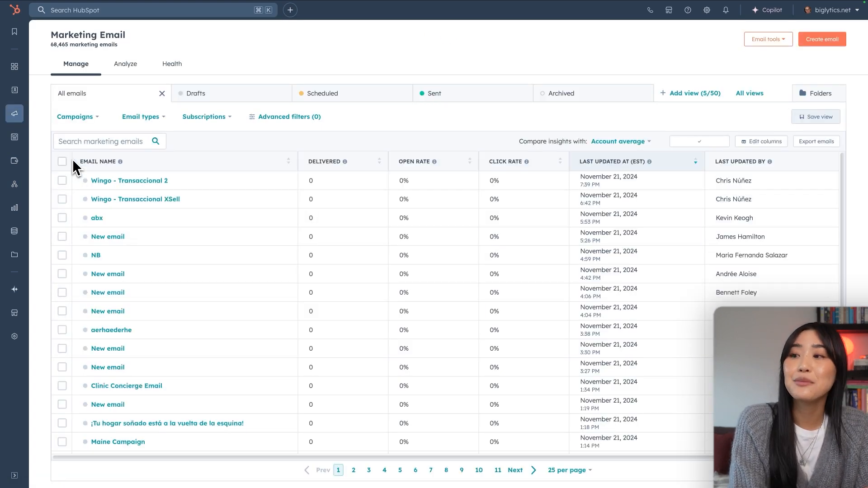
- Review marketing email analytics and health score, then return to the Manage list
{"action": "left_click", "coordinate": [124, 63]}
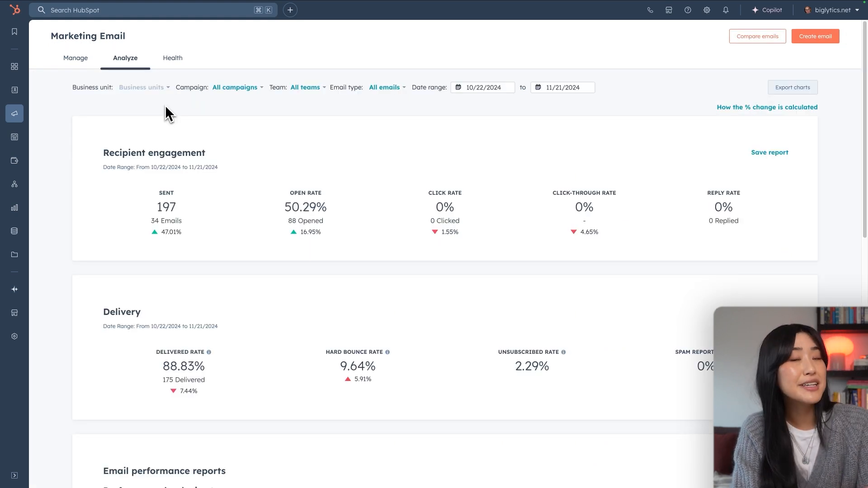
{"action": "mouse_move", "coordinate": [175, 92]}
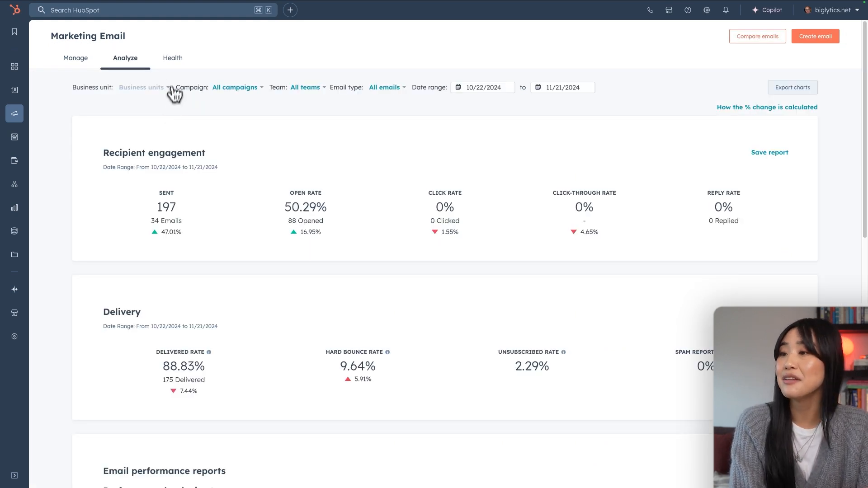
{"action": "left_click", "coordinate": [171, 58]}
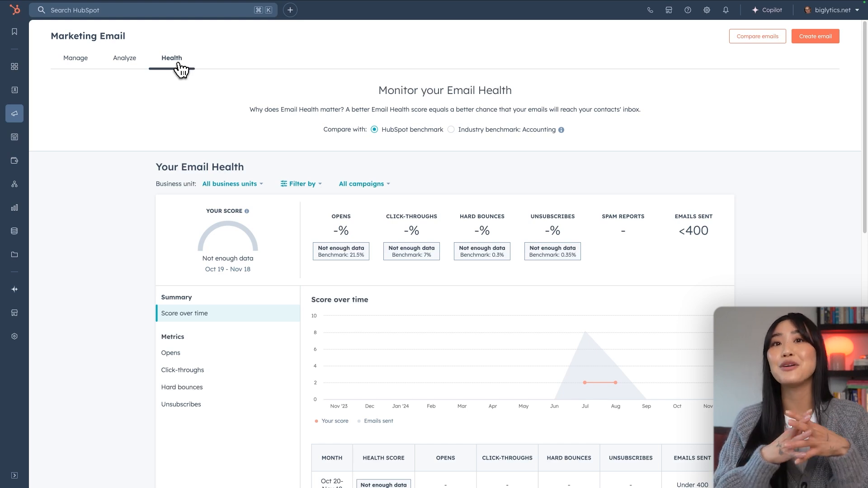
{"action": "left_click", "coordinate": [75, 63]}
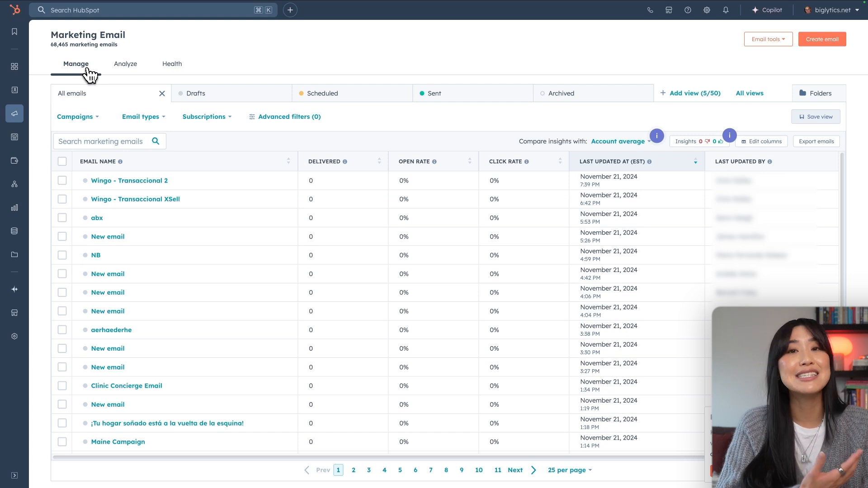
{"action": "mouse_move", "coordinate": [108, 203]}
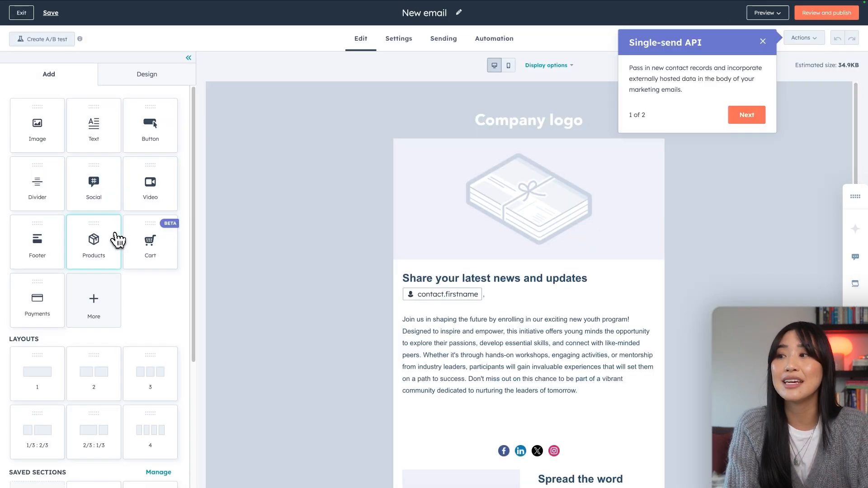
- Start an A/B test of the email with versions A and B split 50/50
{"action": "left_click", "coordinate": [42, 39]}
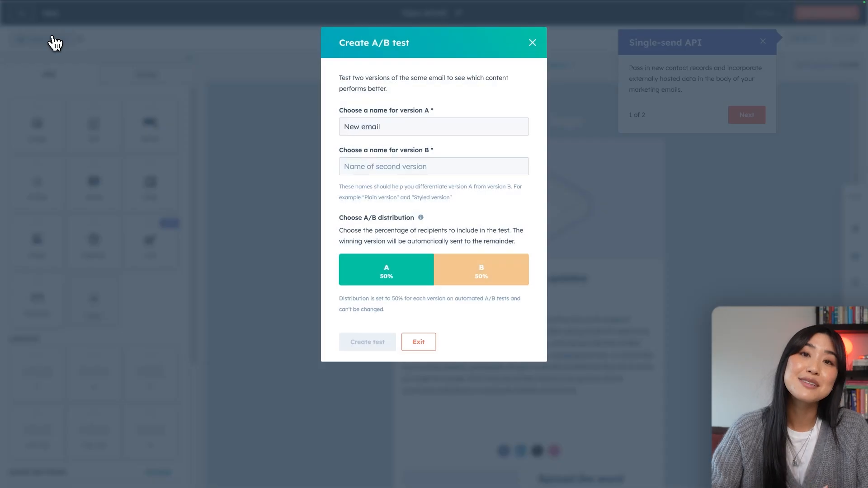
{"action": "mouse_move", "coordinate": [284, 186]}
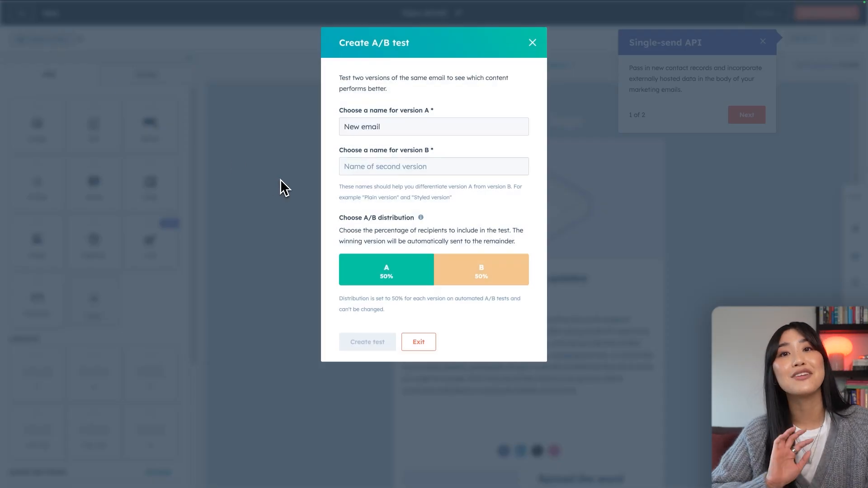